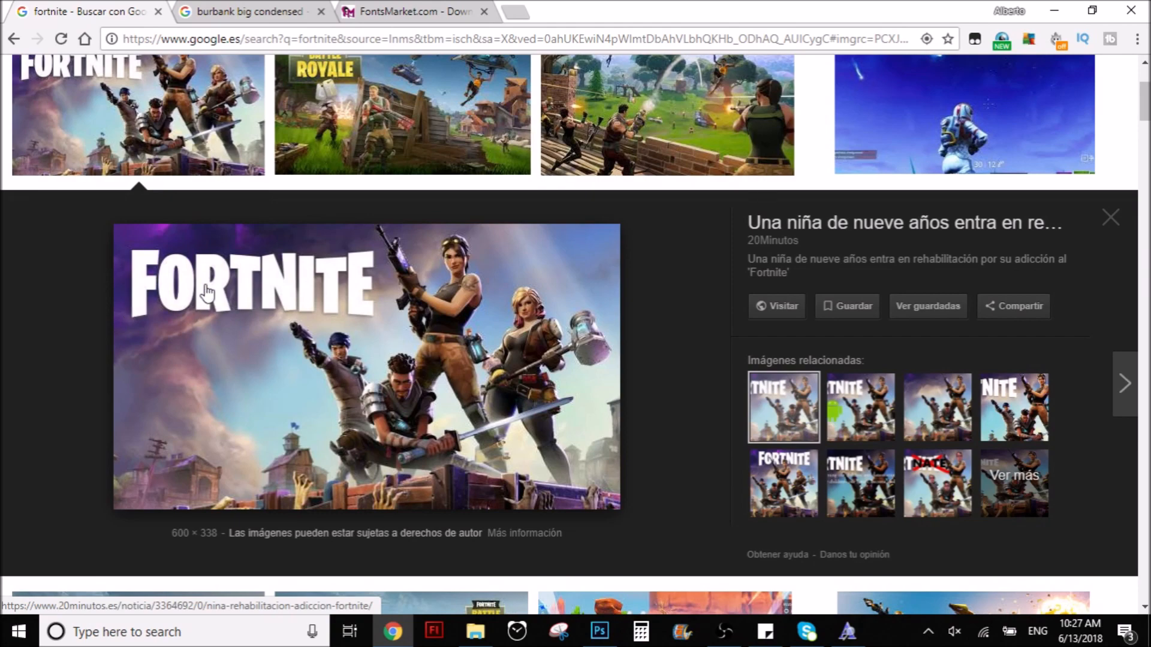
mouse_move(251, 292)
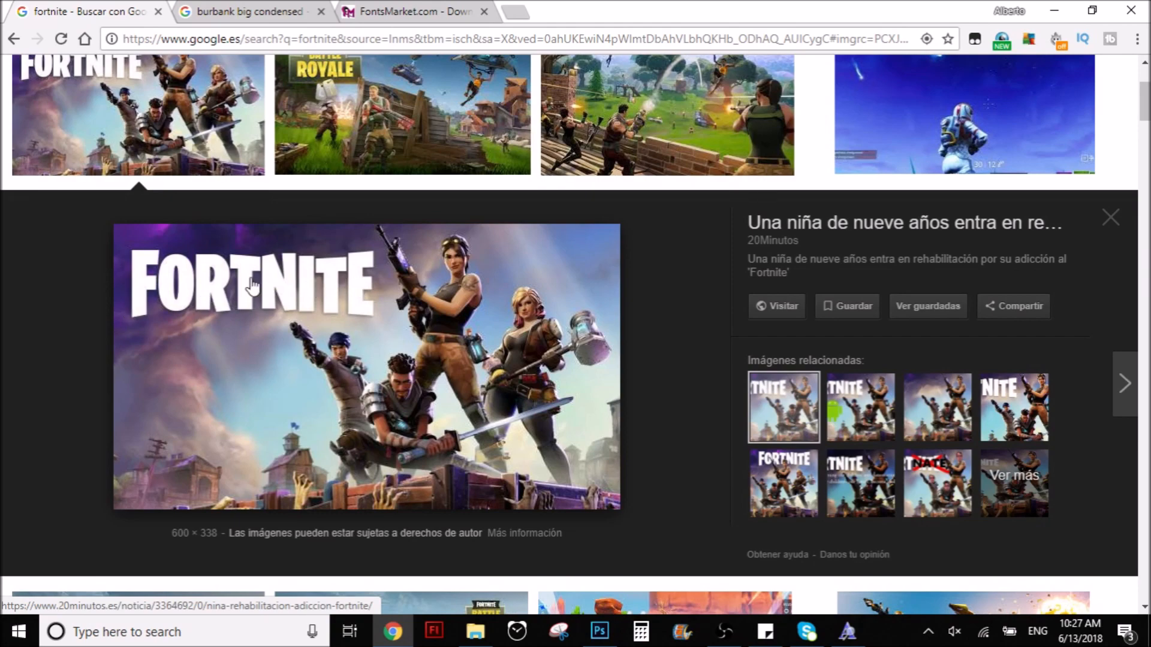
Scroll the Fortnite image results to preview the Battle Royale gameplay trailer image
scroll("down", 3)
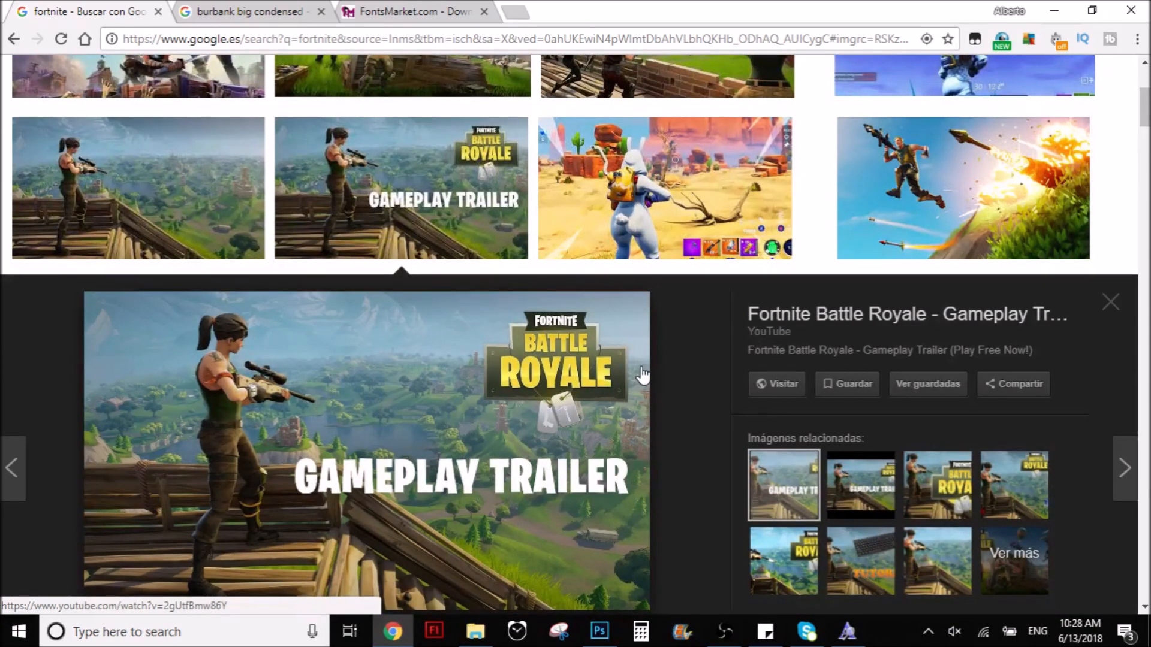
Switch to the Photoshop document containing the sample text layers
left_click(601, 630)
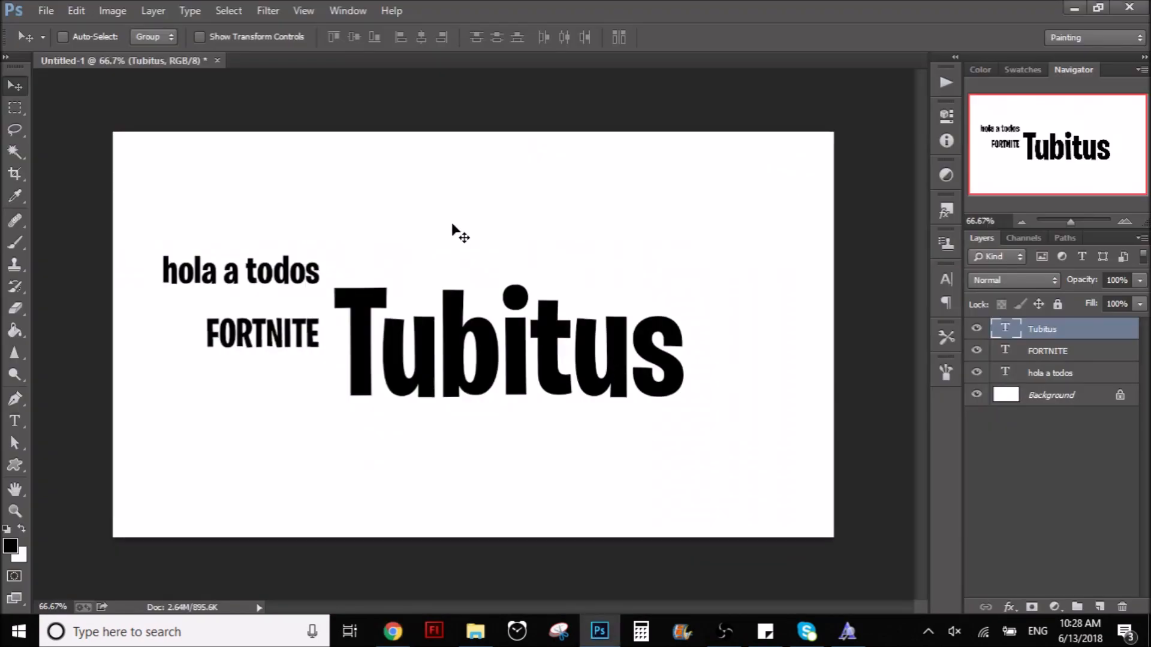
mouse_move(759, 272)
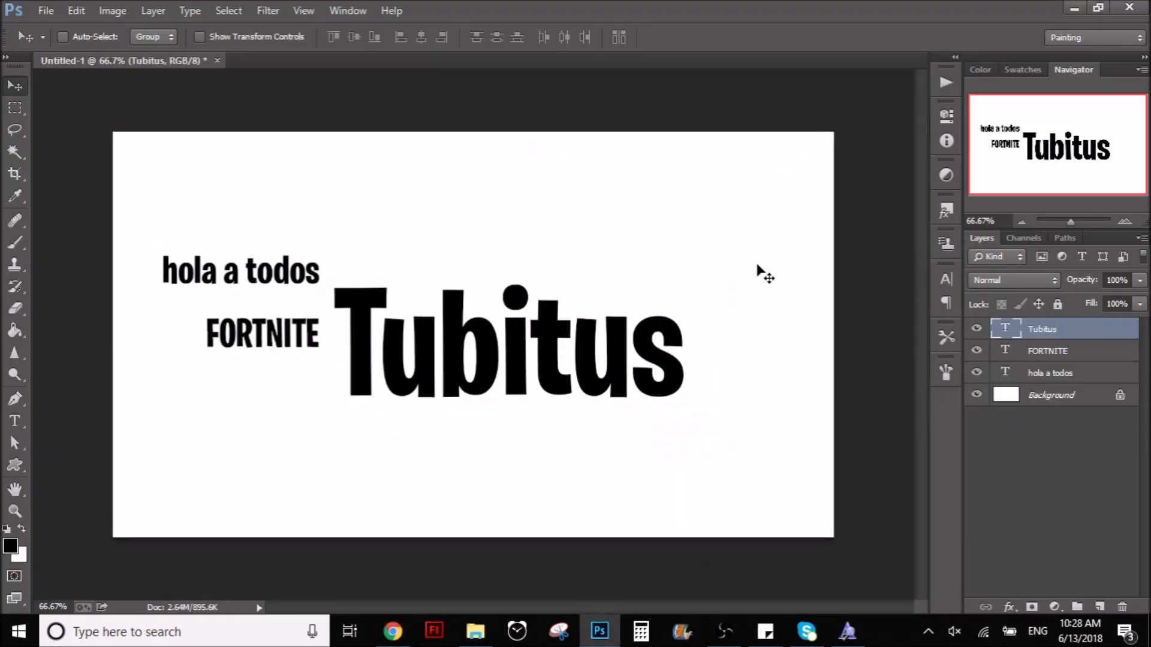
mouse_move(693, 364)
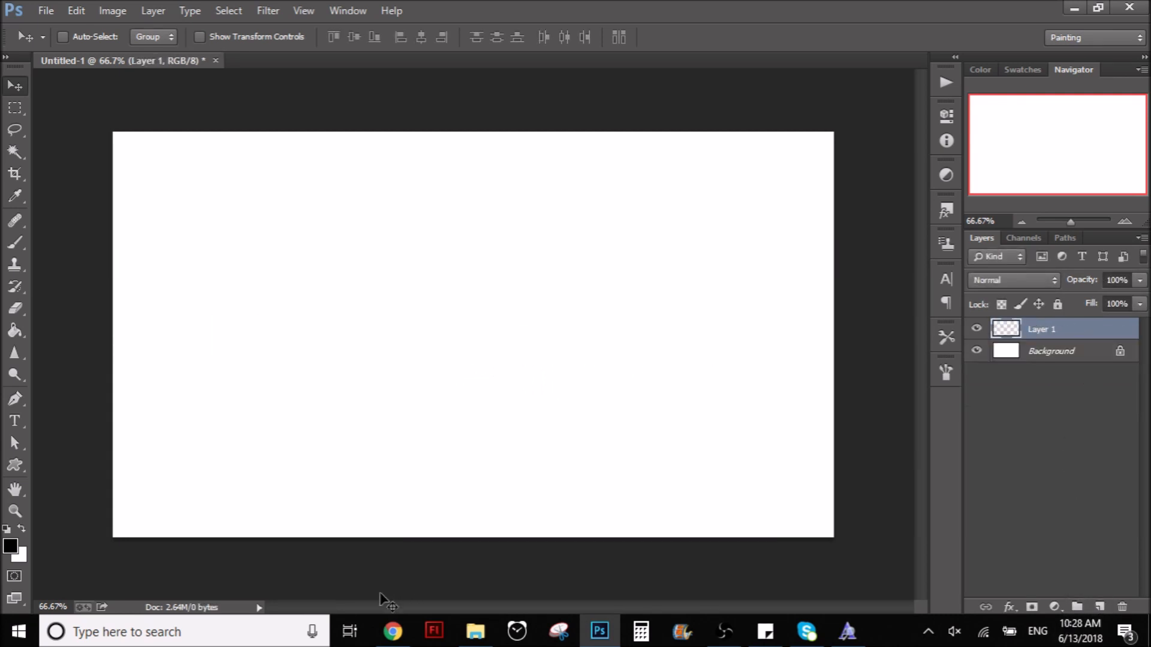
Leave the Fortnite image preview and switch to the 'burbank big condensed' search results
left_click(390, 630)
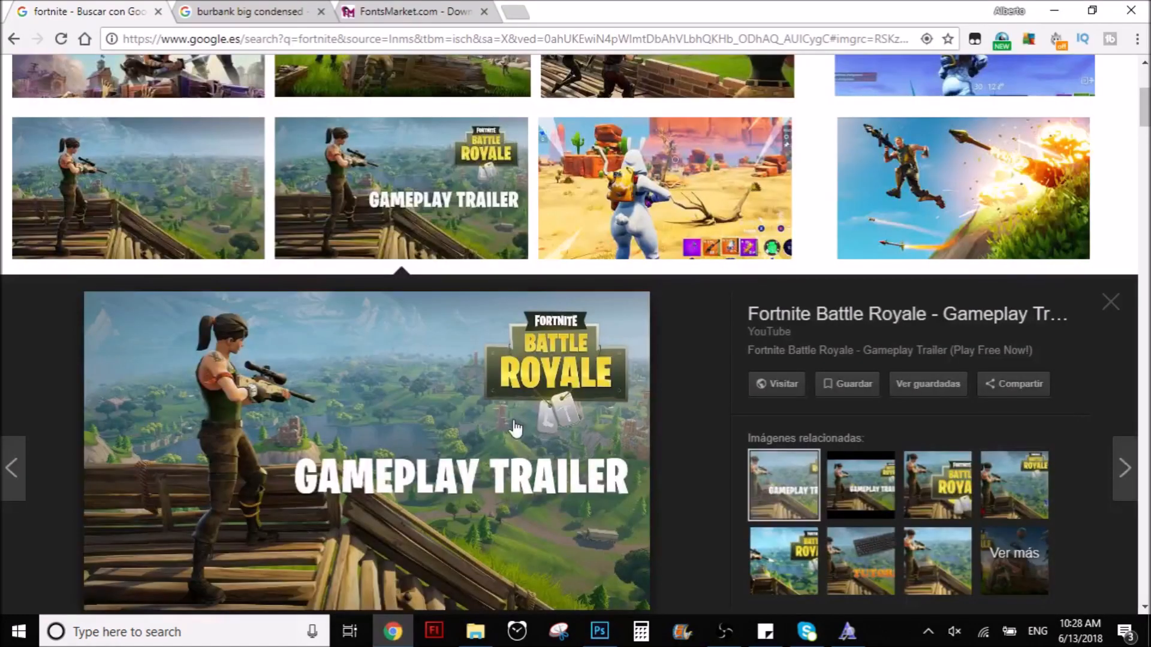
scroll("down", 3)
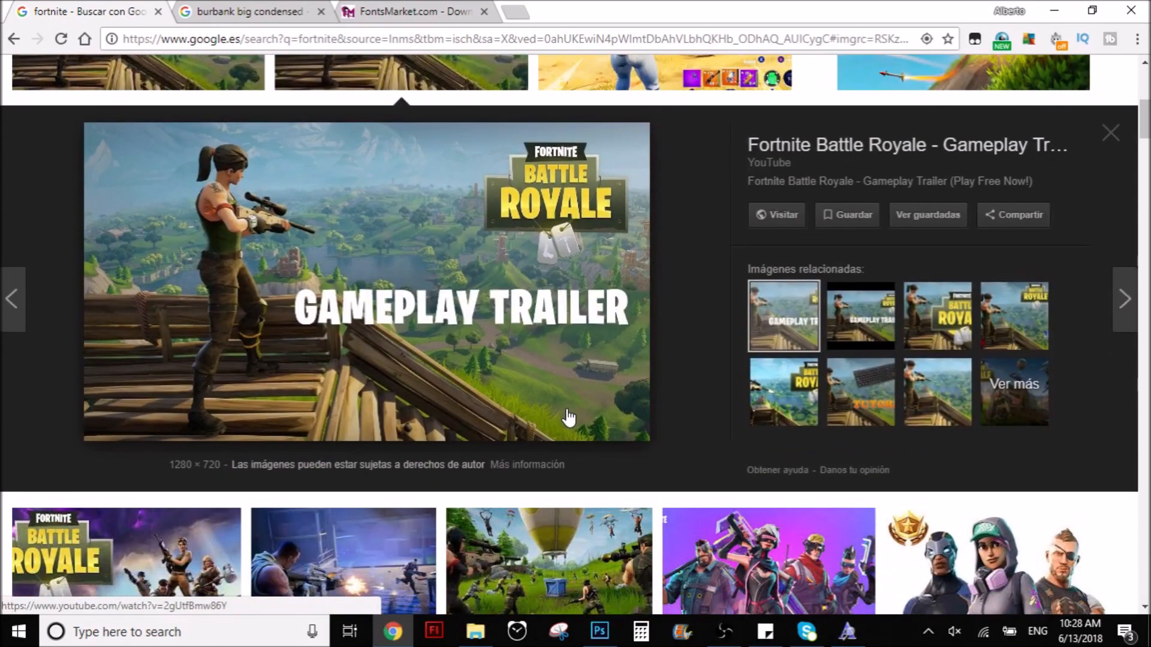
mouse_move(379, 254)
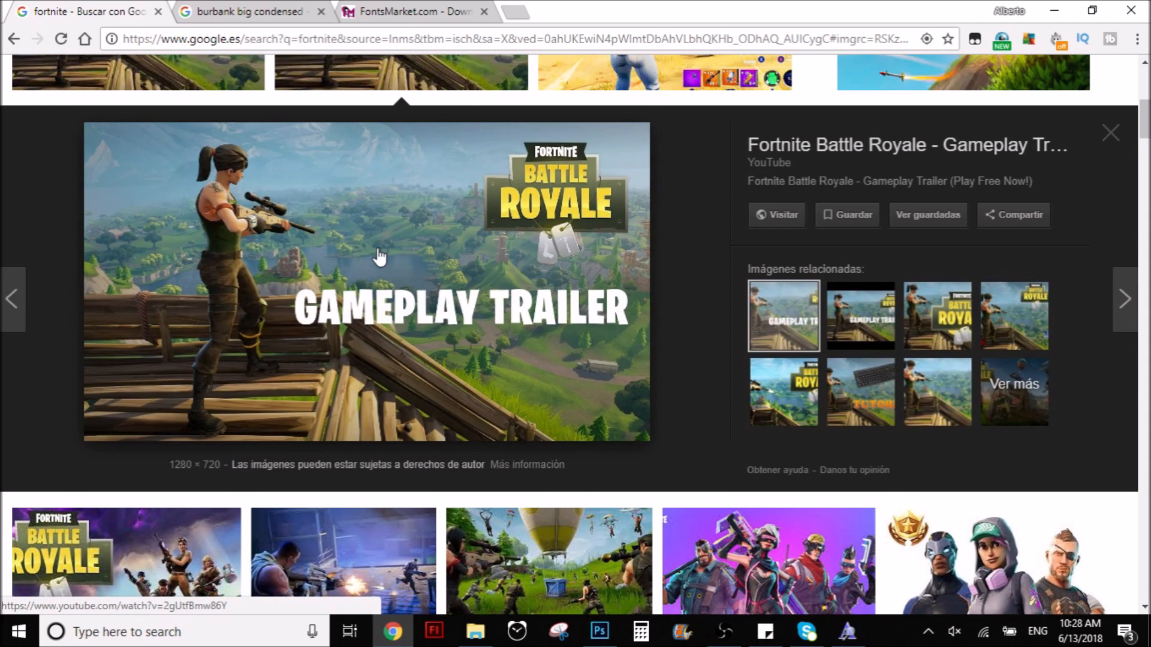
mouse_move(398, 9)
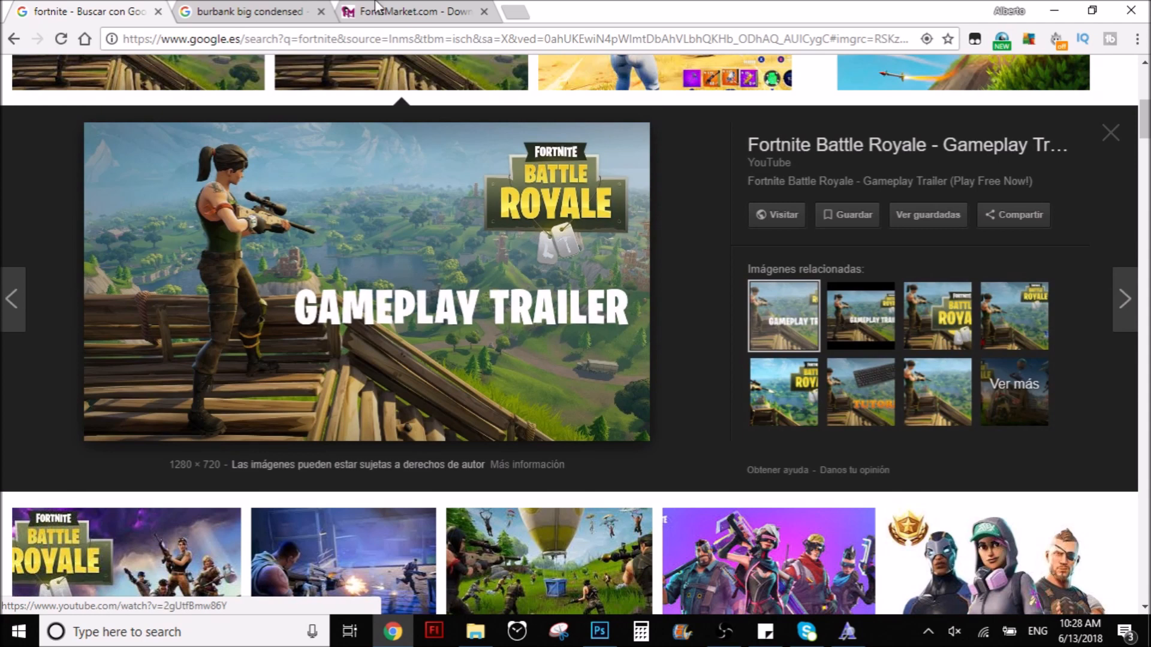
left_click(255, 12)
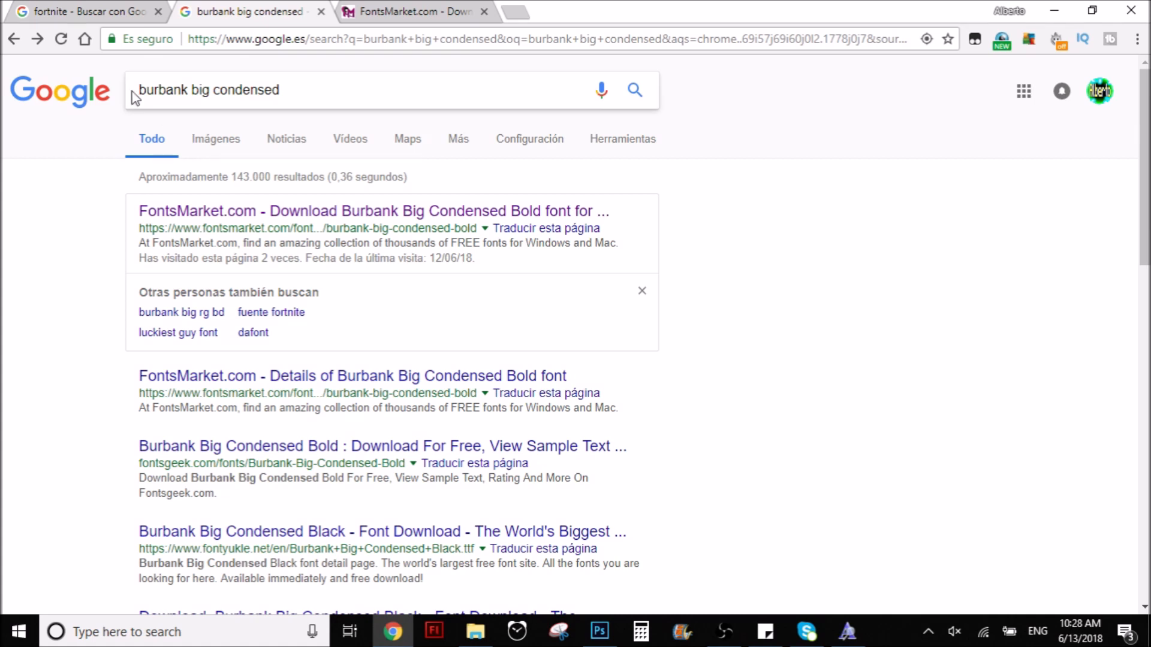
left_click(215, 90)
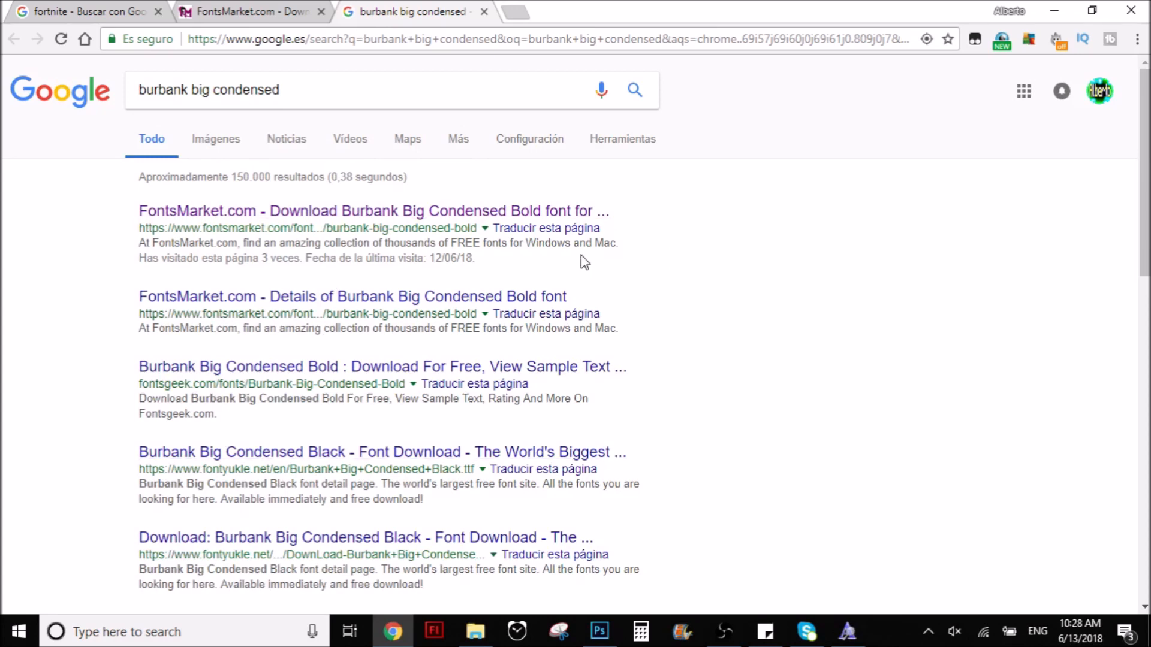
mouse_move(499, 292)
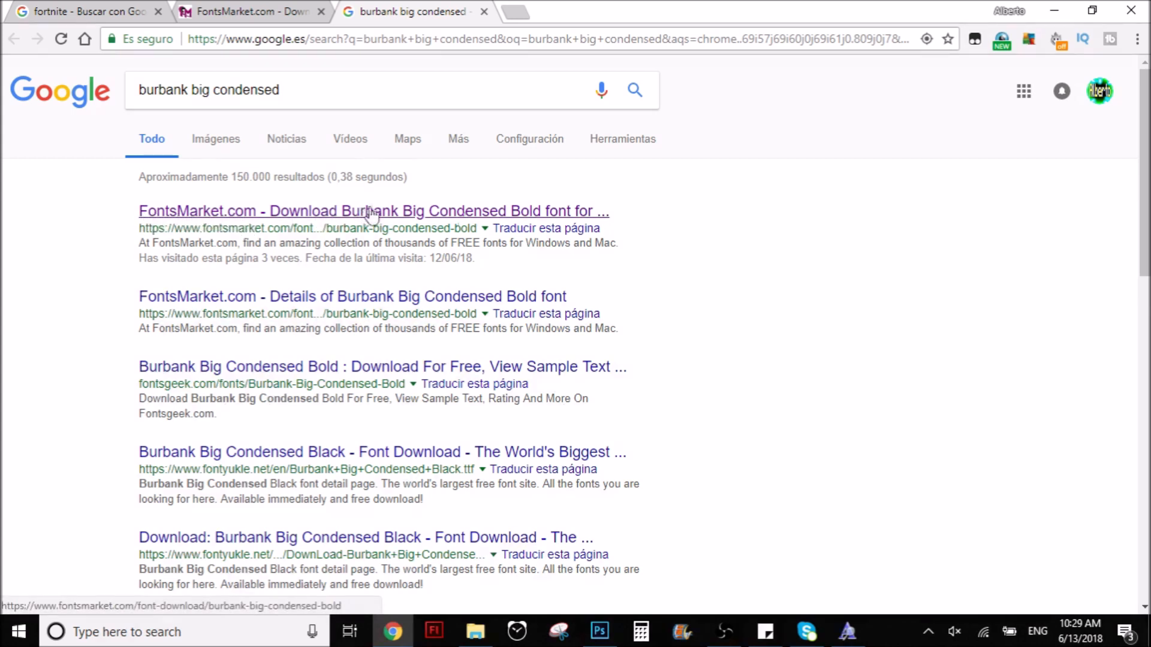
Open the FontsMarket Burbank Big Condensed Bold page and scroll to its captcha and Download button
left_click(372, 211)
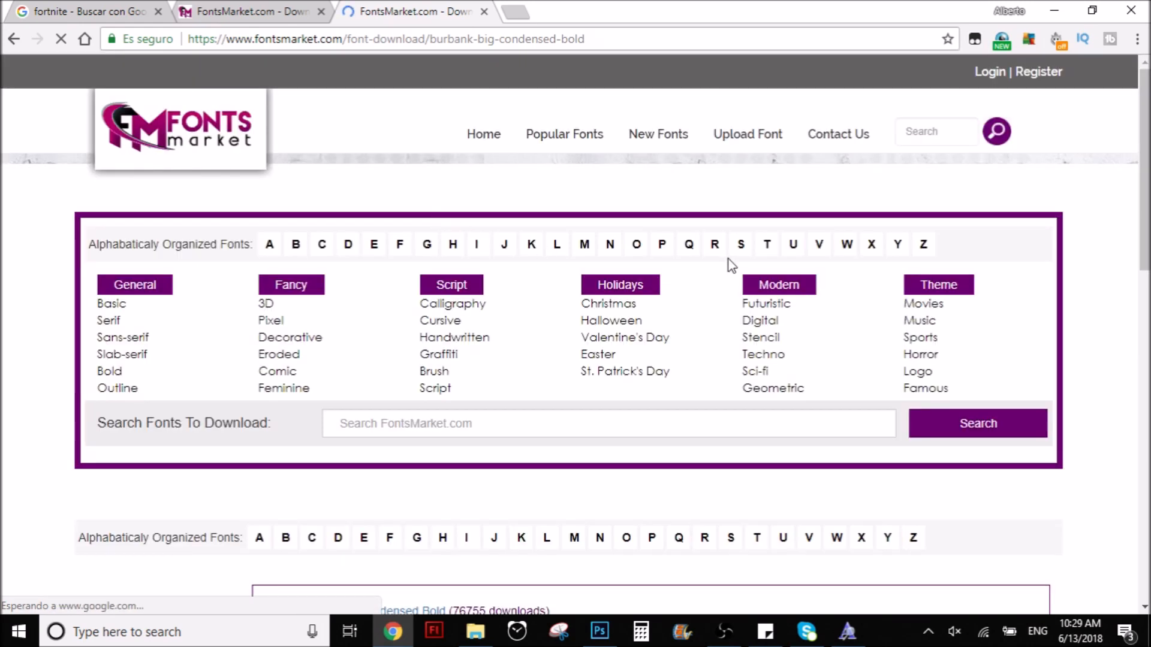
scroll("down", 3)
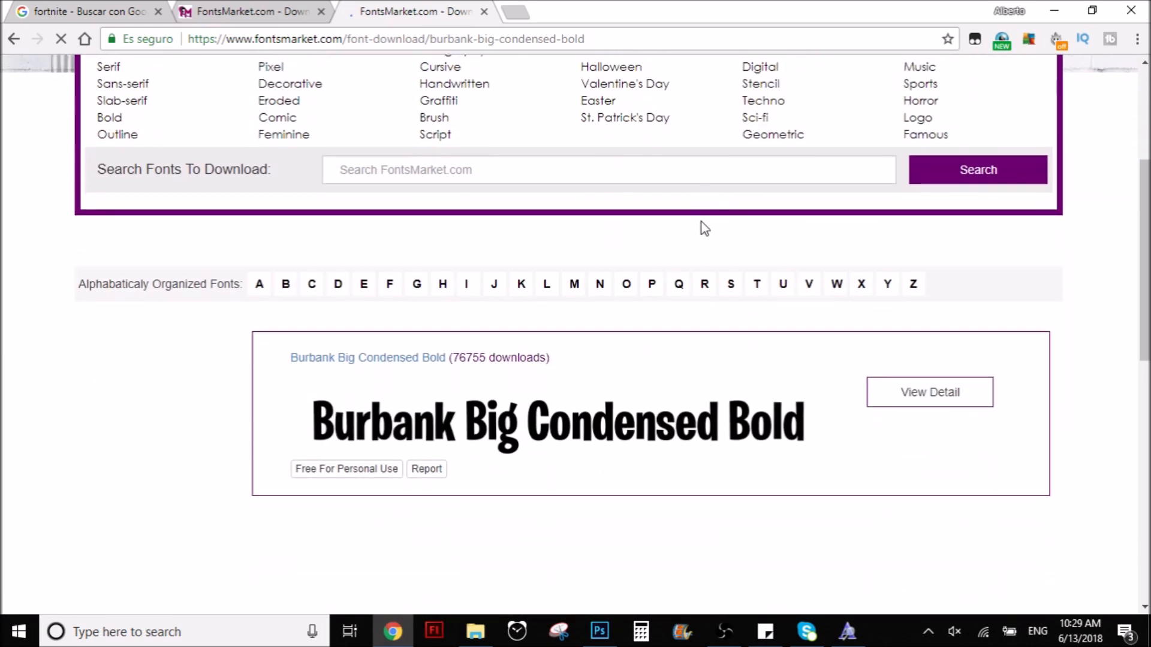
scroll("down", 3)
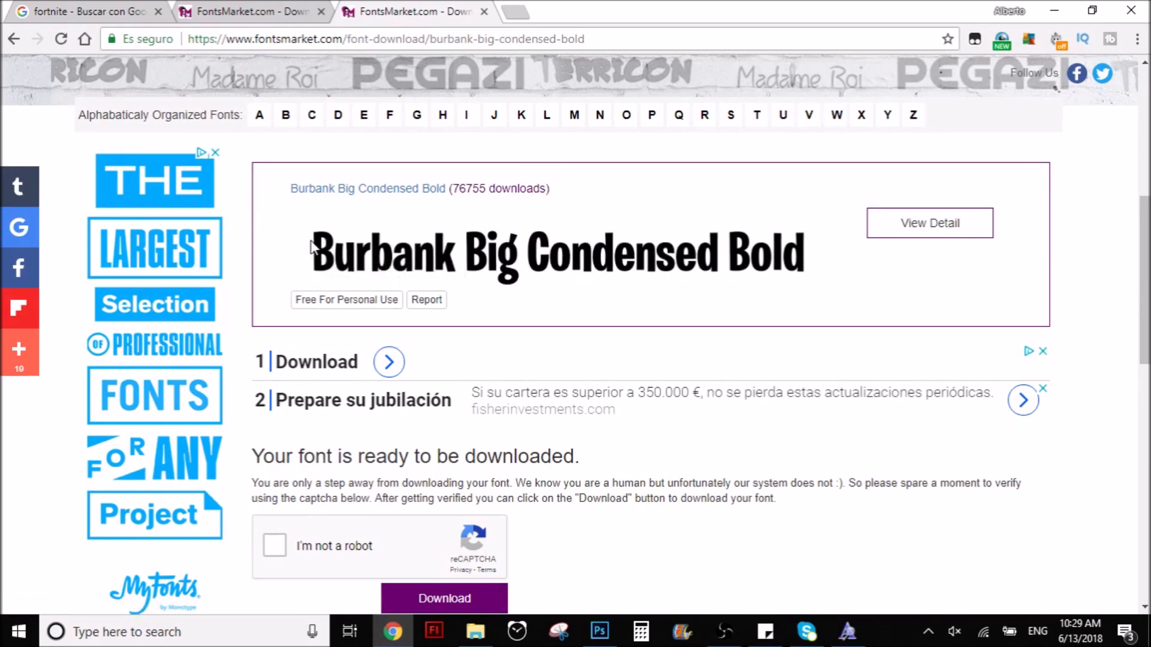
mouse_move(491, 247)
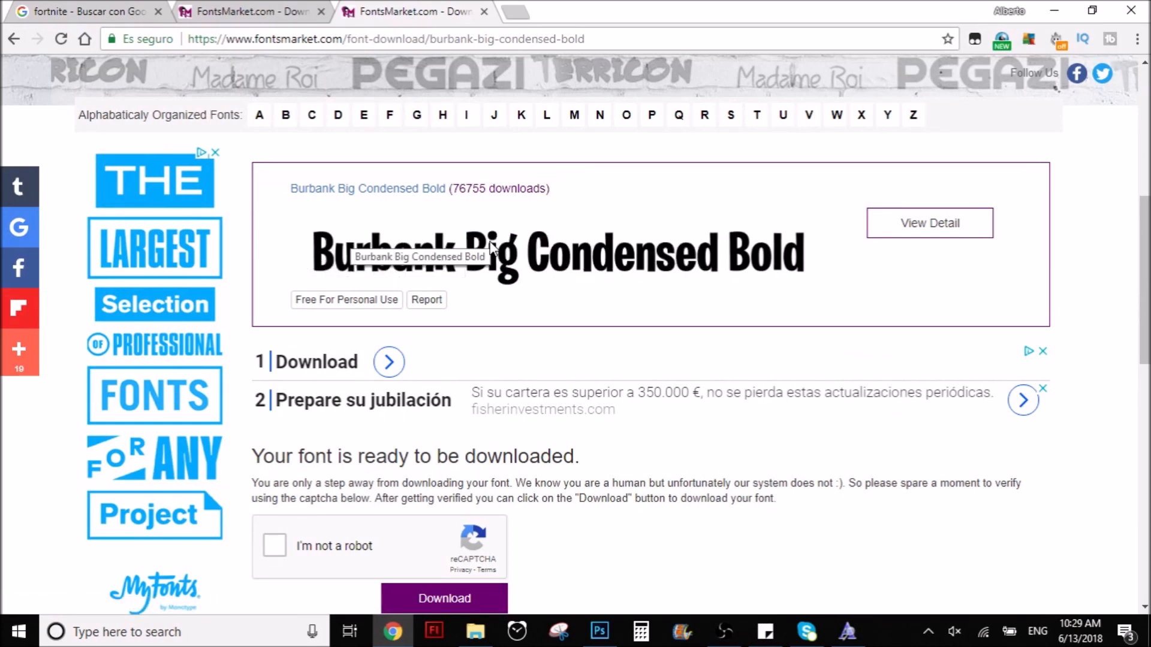
mouse_move(659, 332)
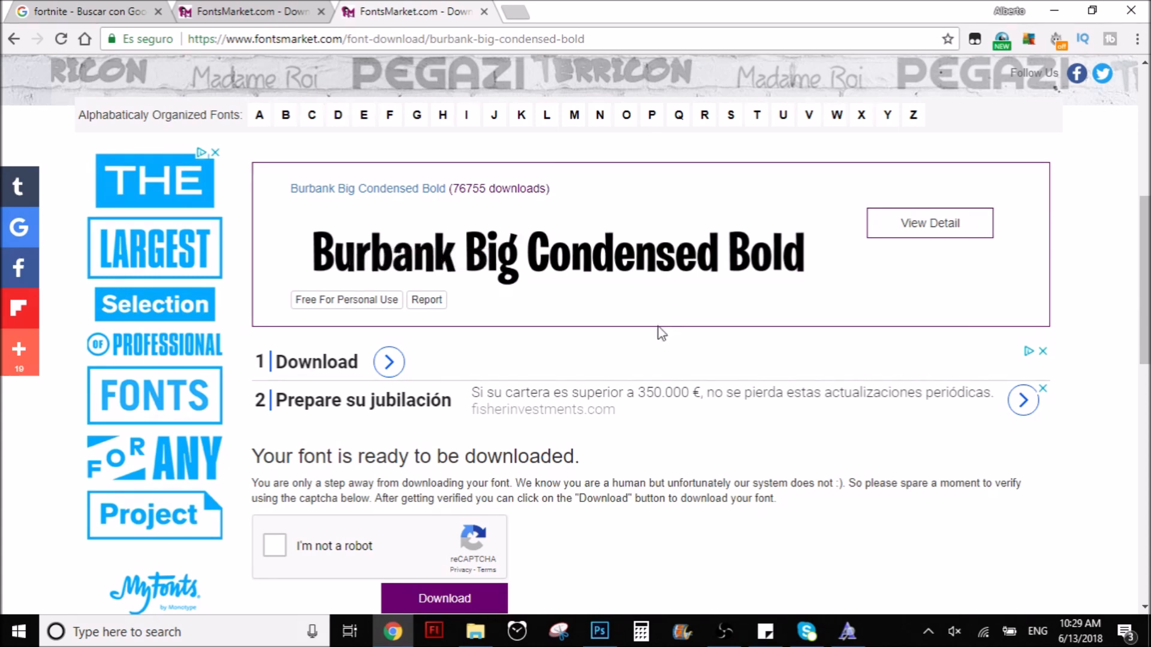
scroll("down", 3)
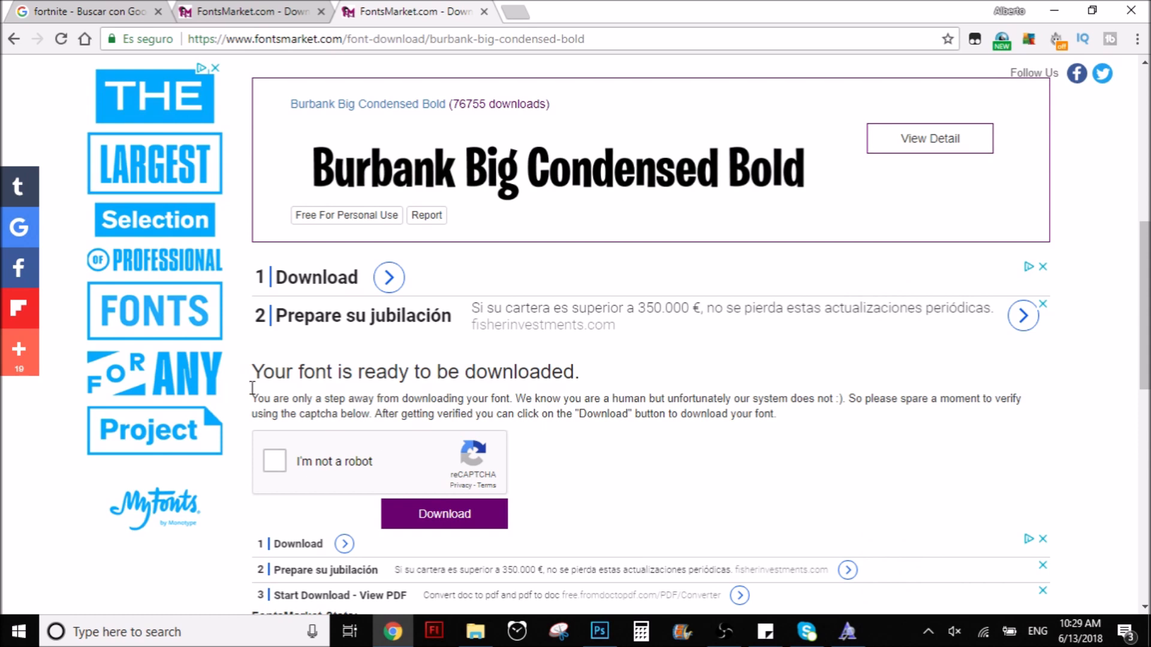
scroll("down", 3)
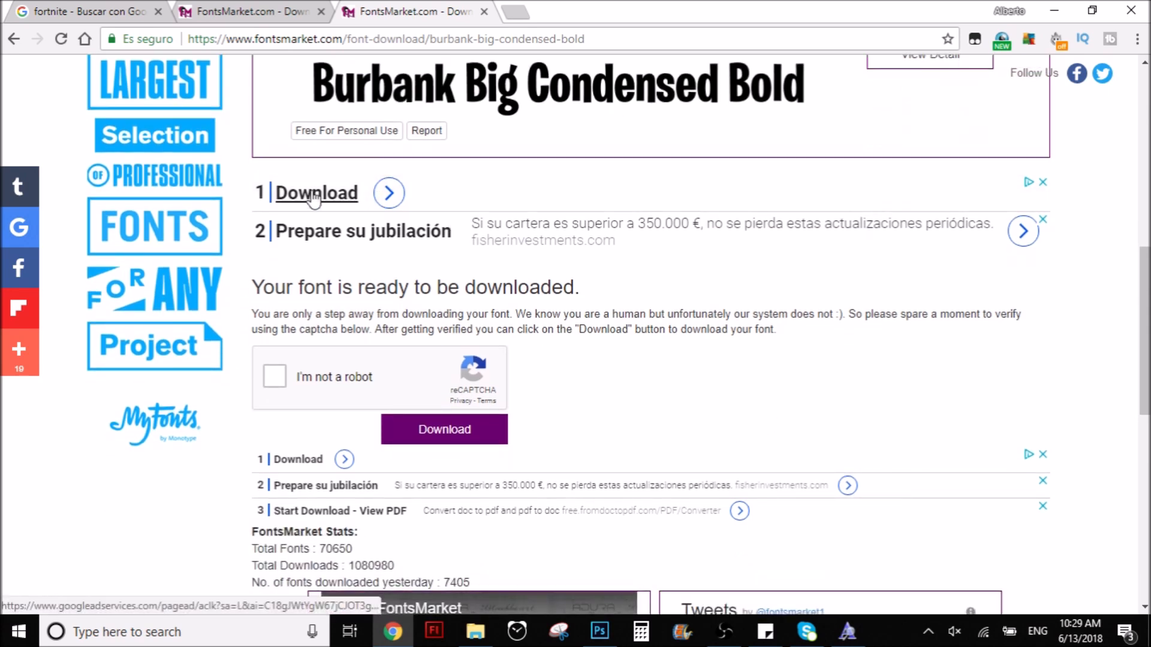
mouse_move(321, 452)
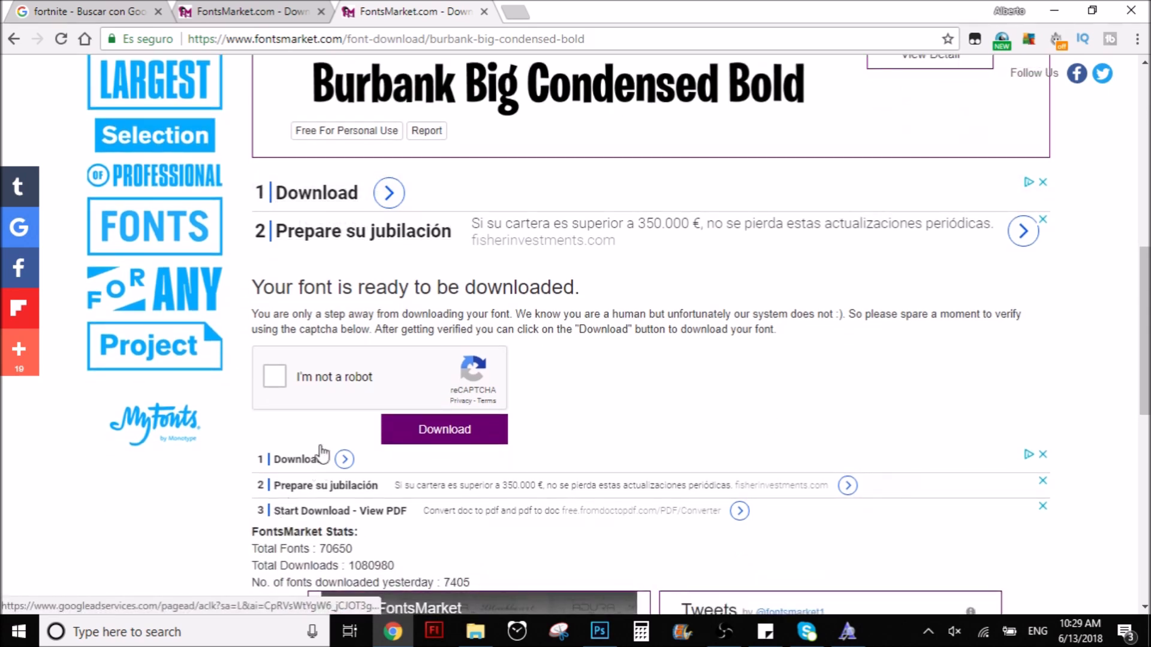
mouse_move(341, 174)
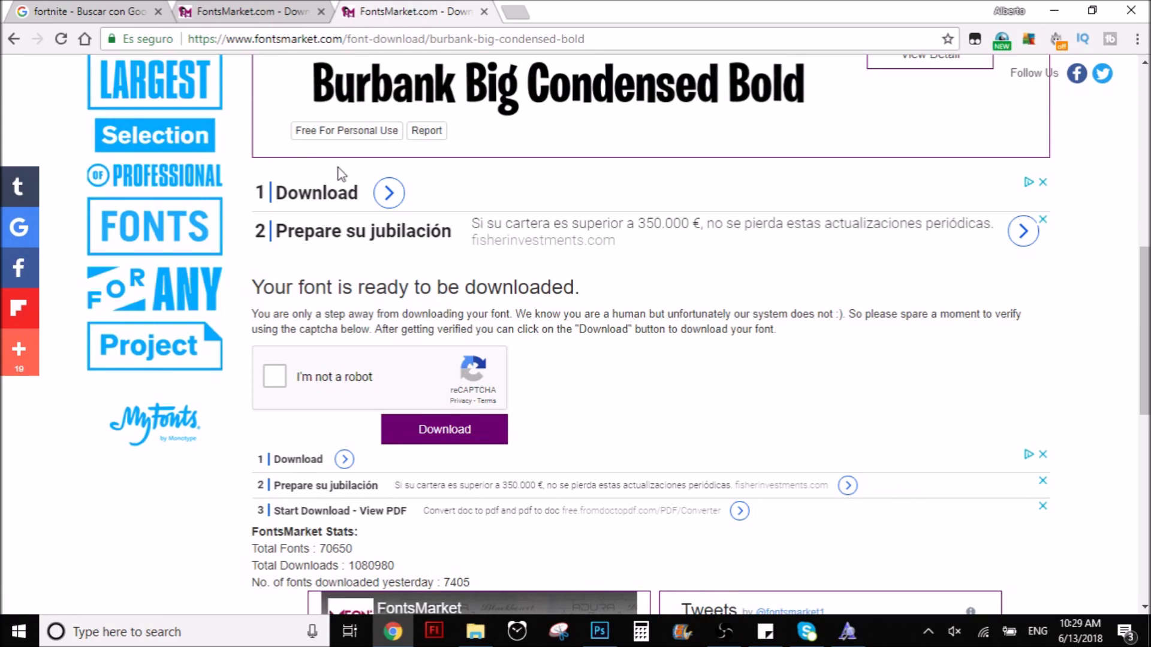
scroll("down", 3)
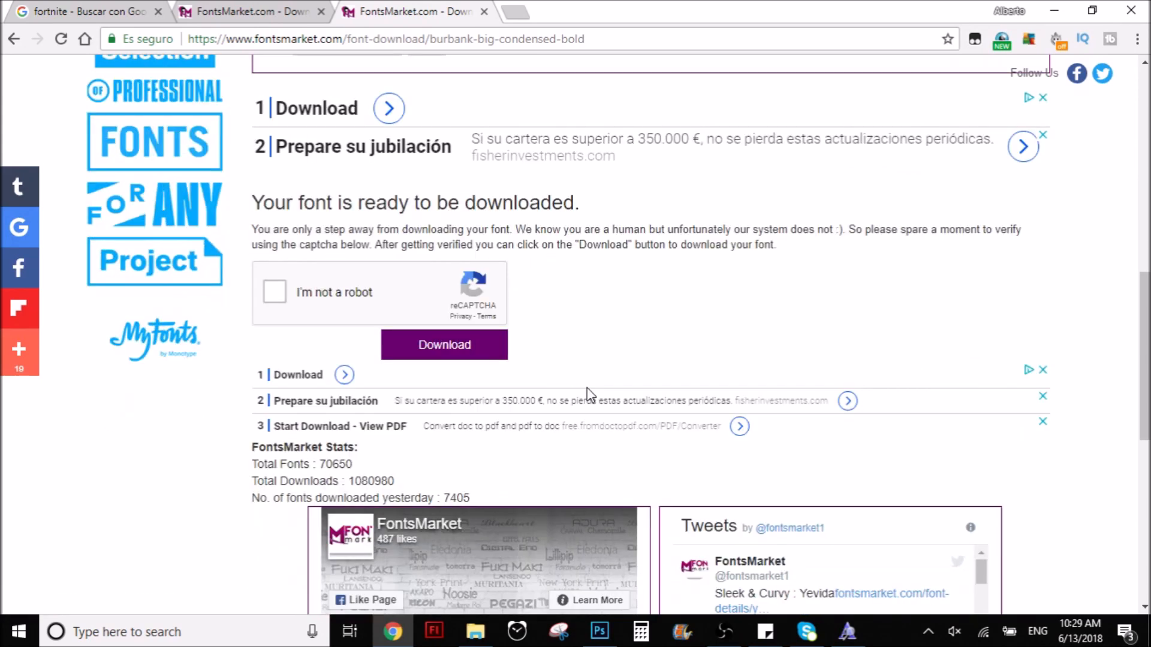
mouse_move(506, 351)
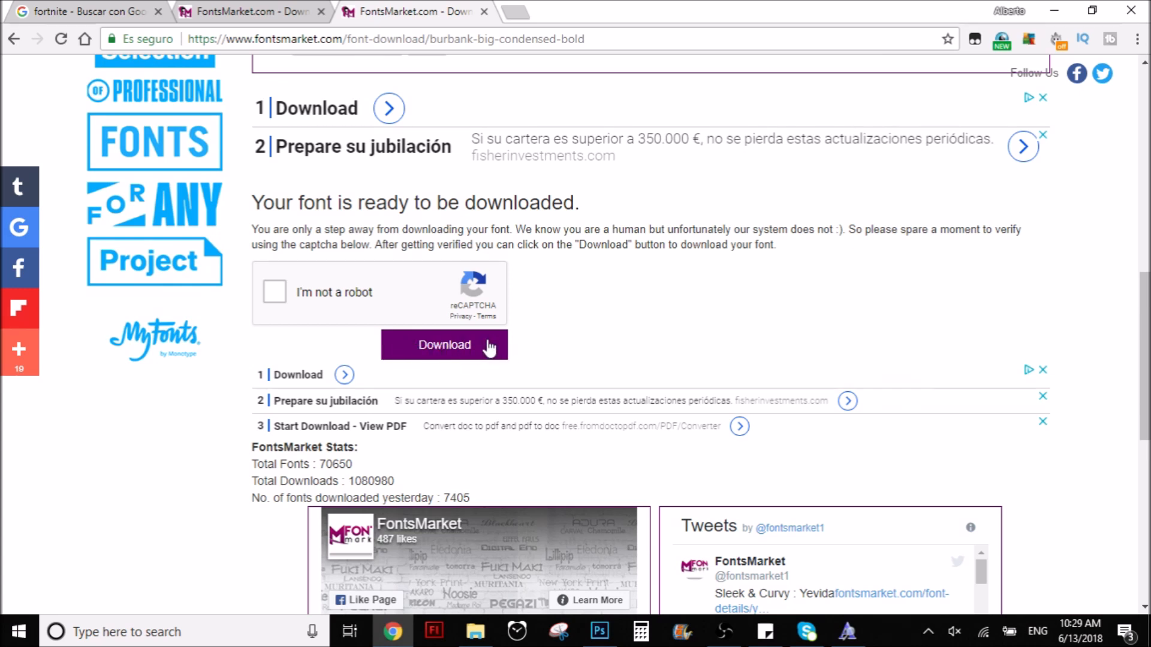
mouse_move(359, 319)
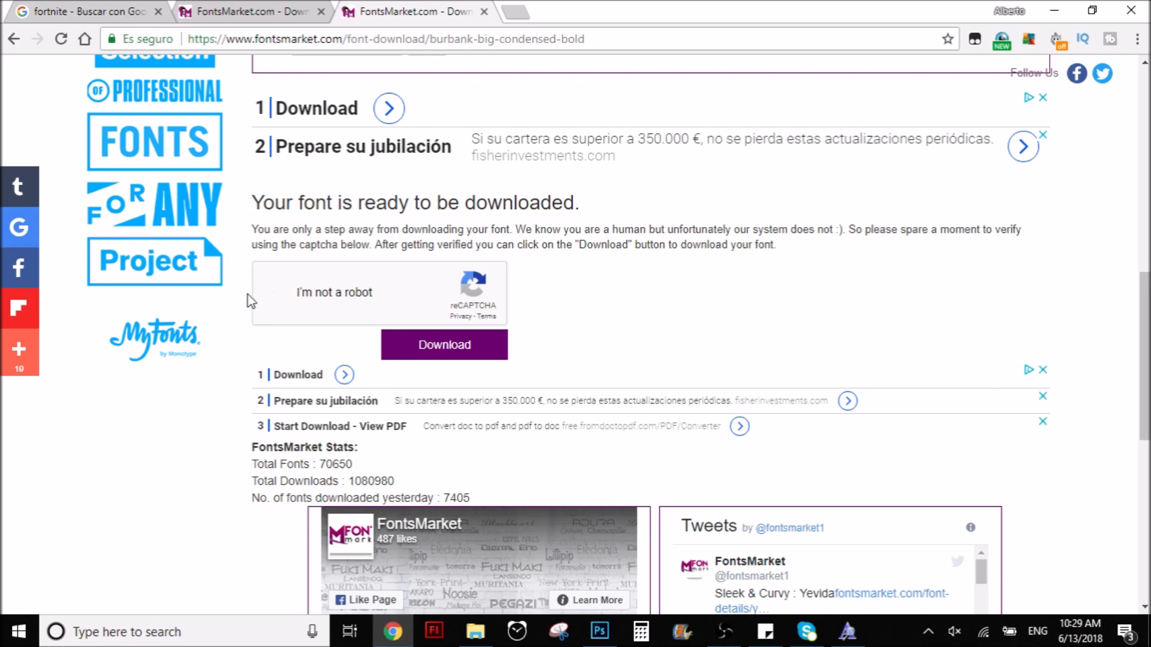
Pass the 'I'm not a robot' check and download the Burbank Big Condensed Bold .otf file
left_click(274, 292)
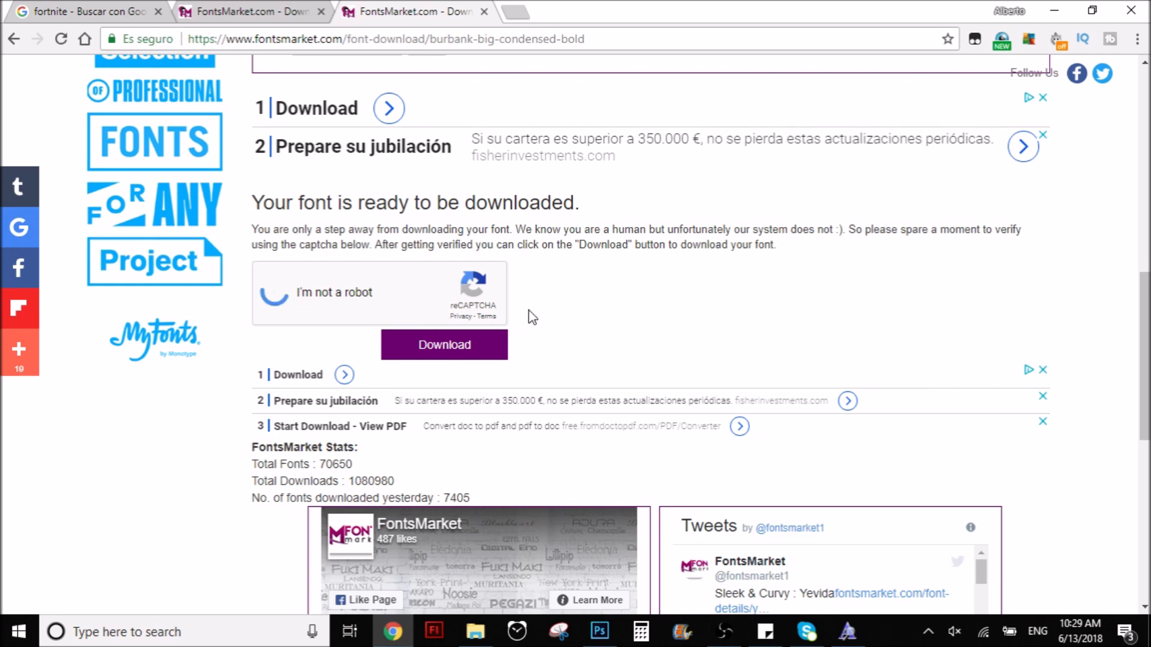
left_click(280, 292)
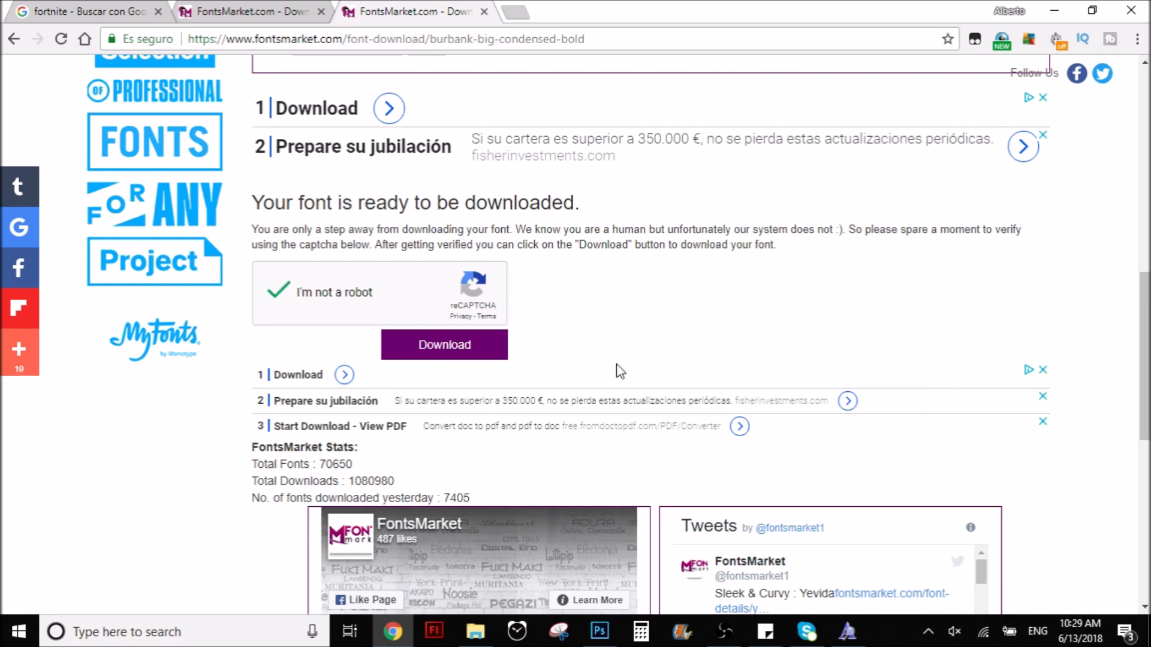
left_click(444, 345)
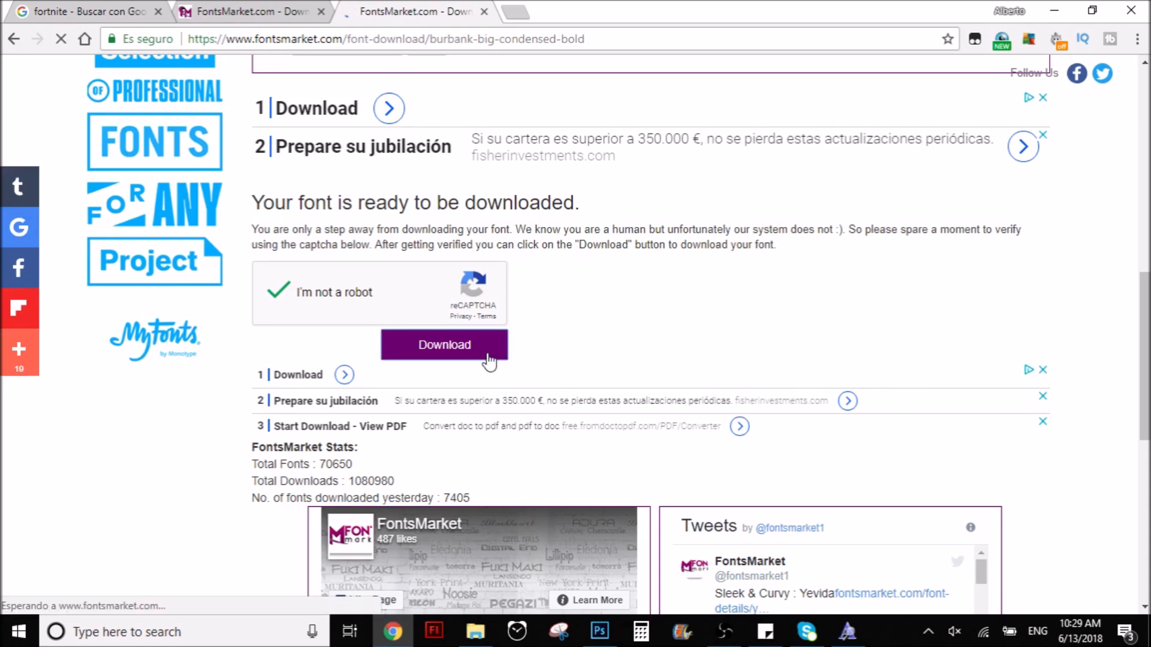
left_click(444, 345)
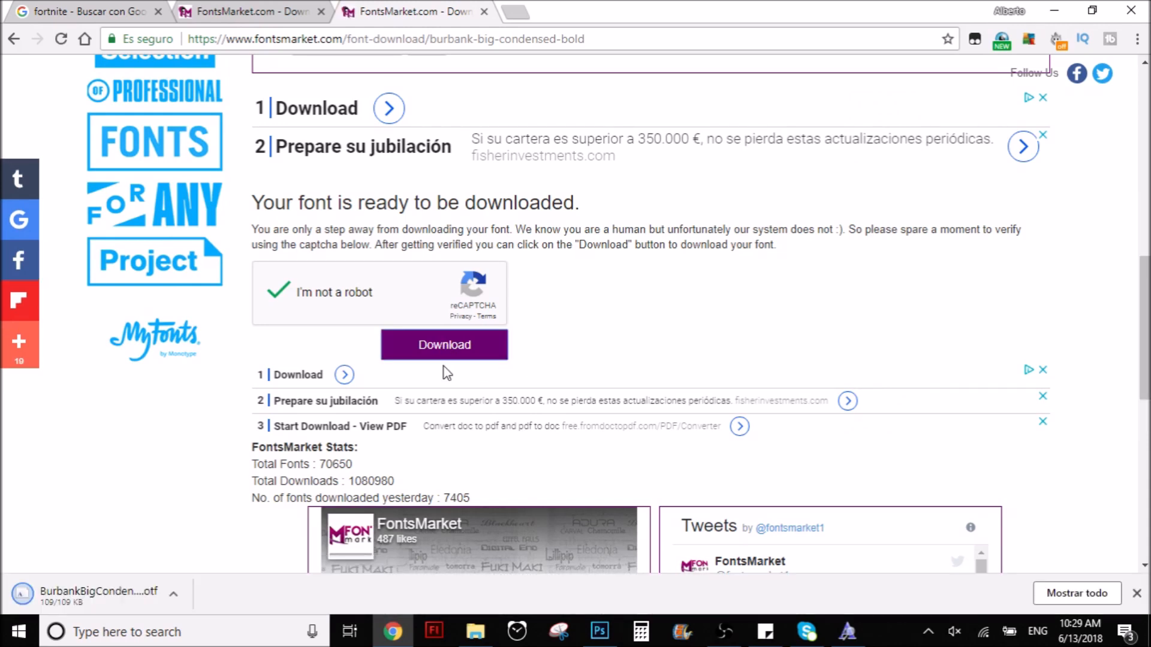
mouse_move(457, 389)
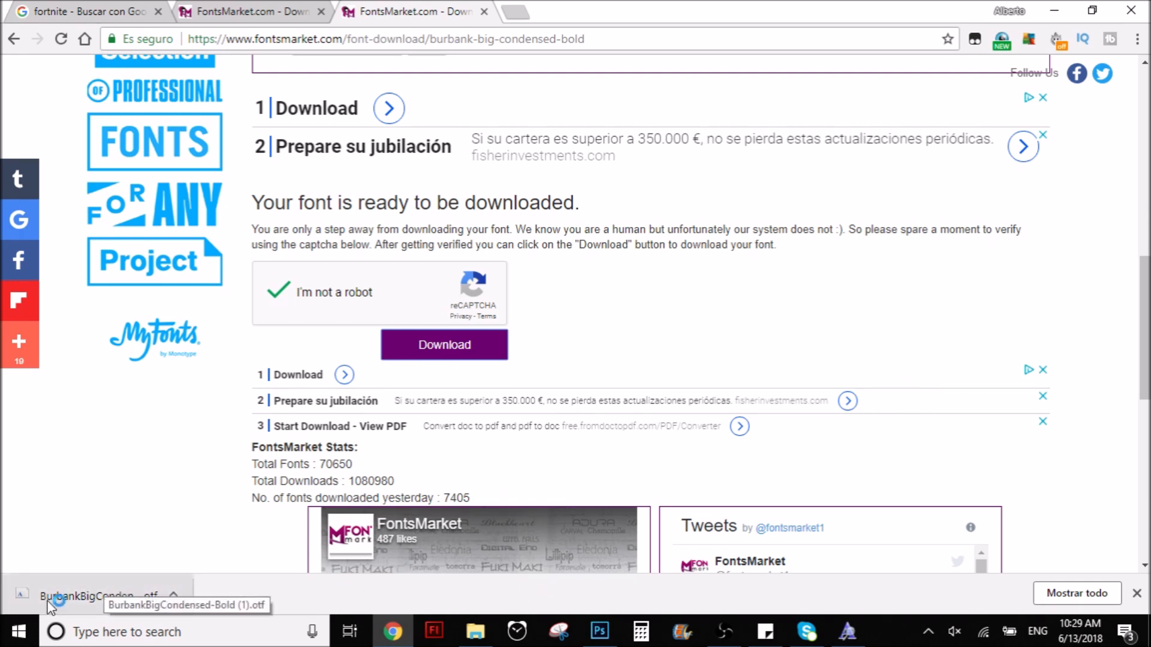
Install BurbankBigCondensed-Bold from Font Viewer, replacing the existing copy, then return to Photoshop
left_click(90, 610)
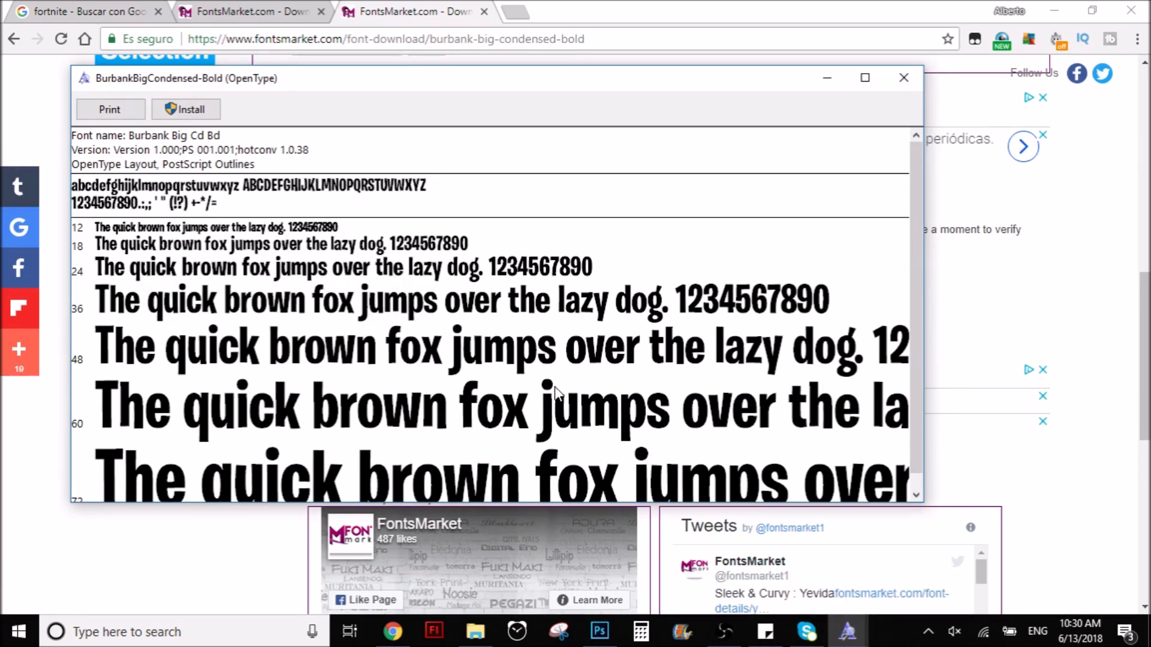
mouse_move(670, 427)
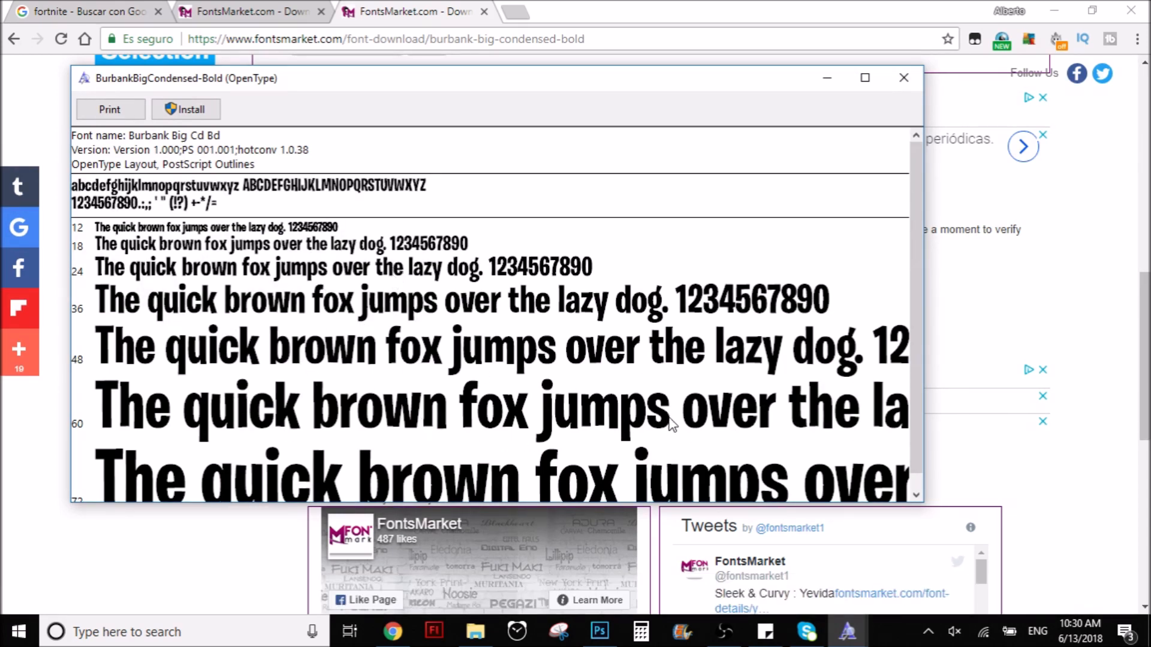
mouse_move(678, 432)
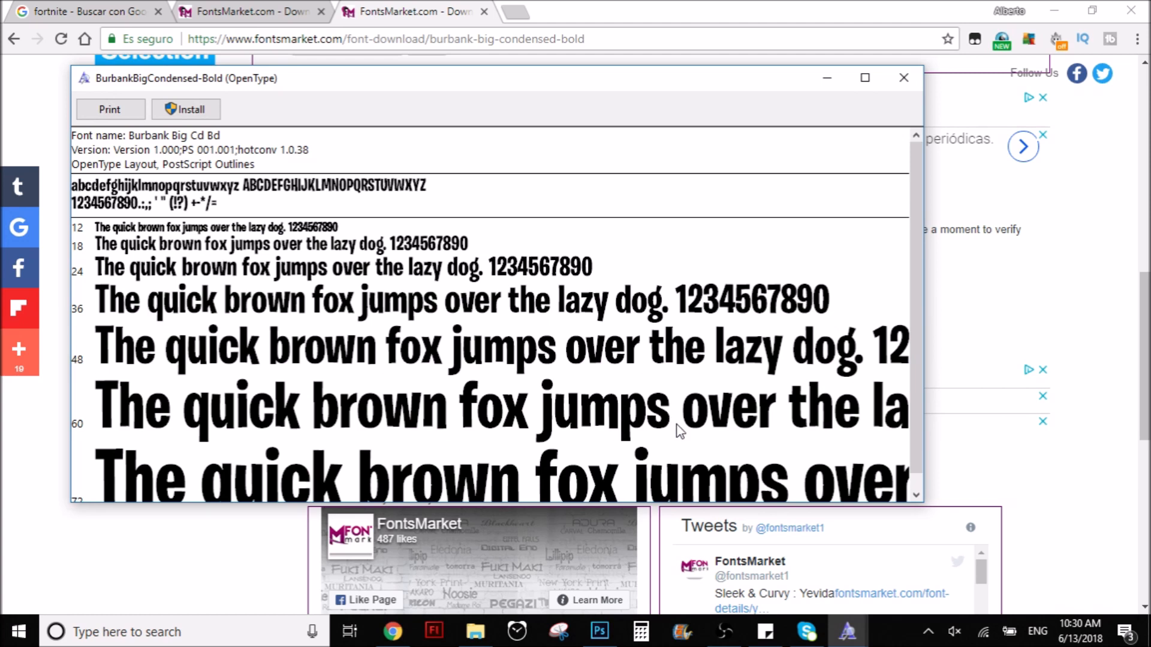
mouse_move(965, 296)
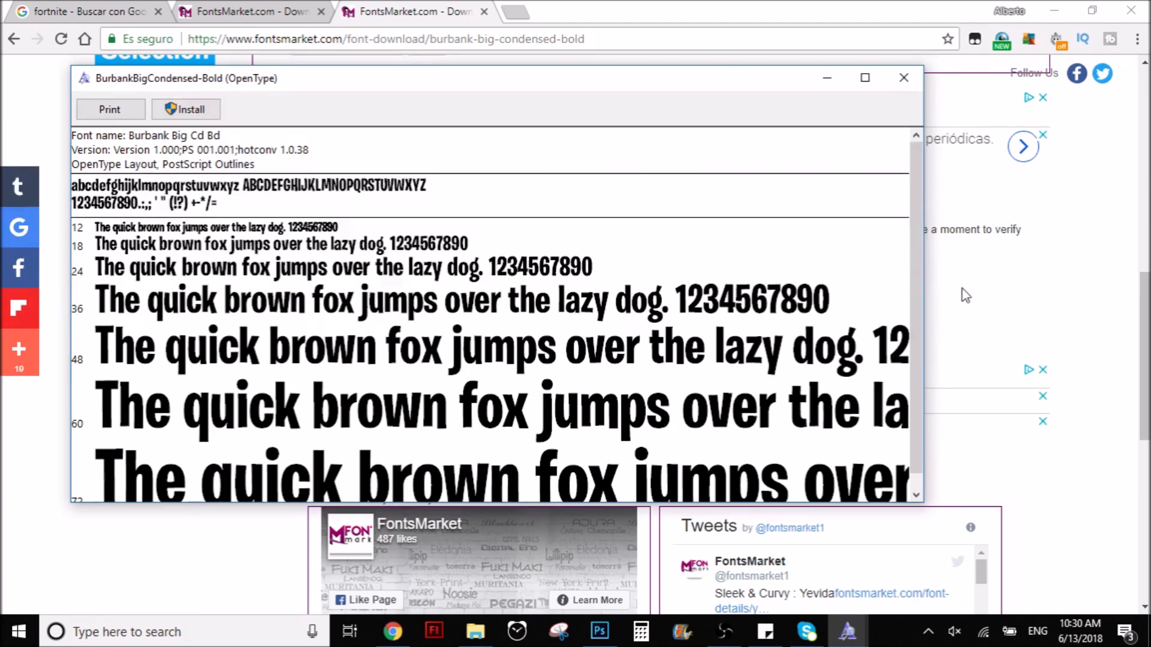
mouse_move(928, 532)
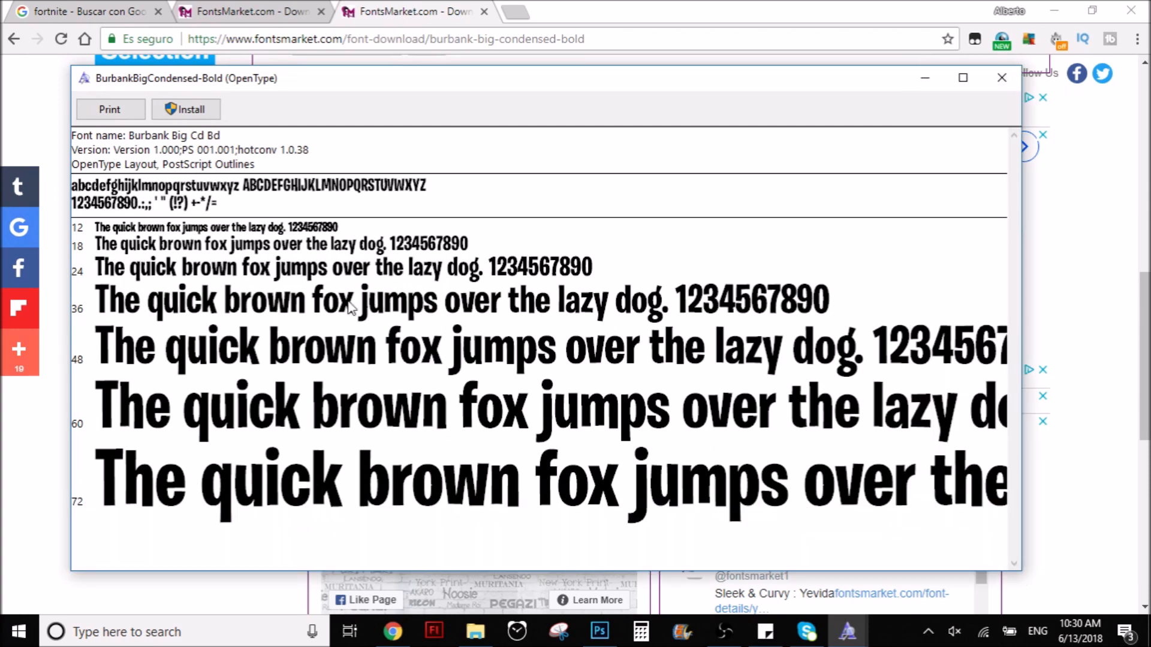
left_click(186, 110)
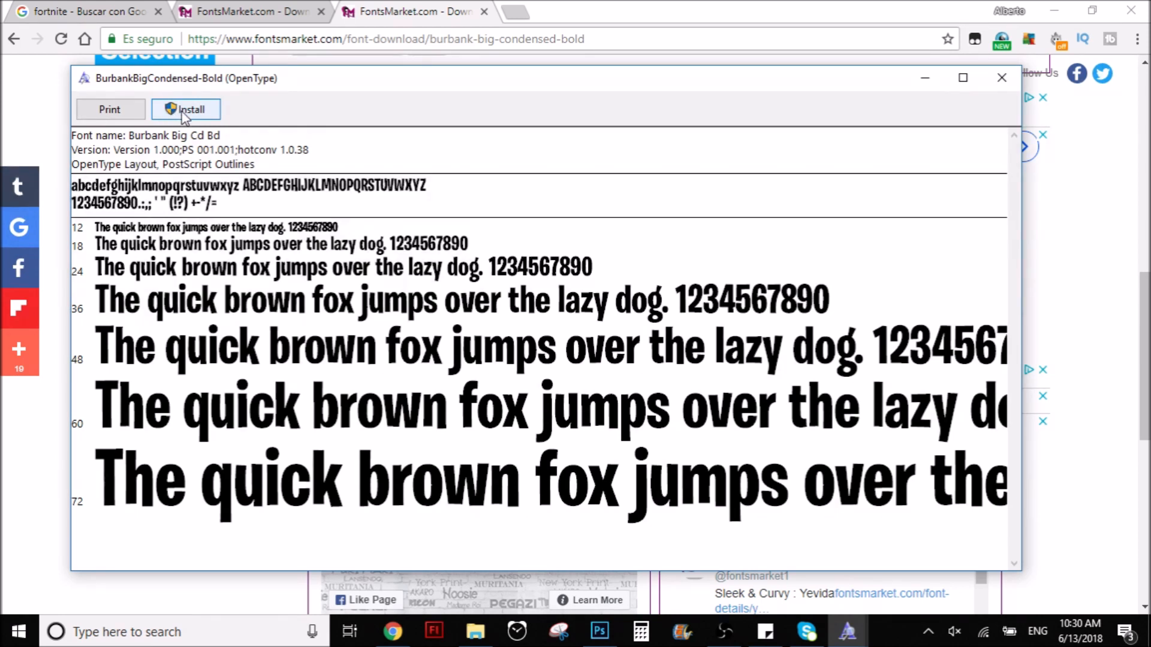
left_click(187, 109)
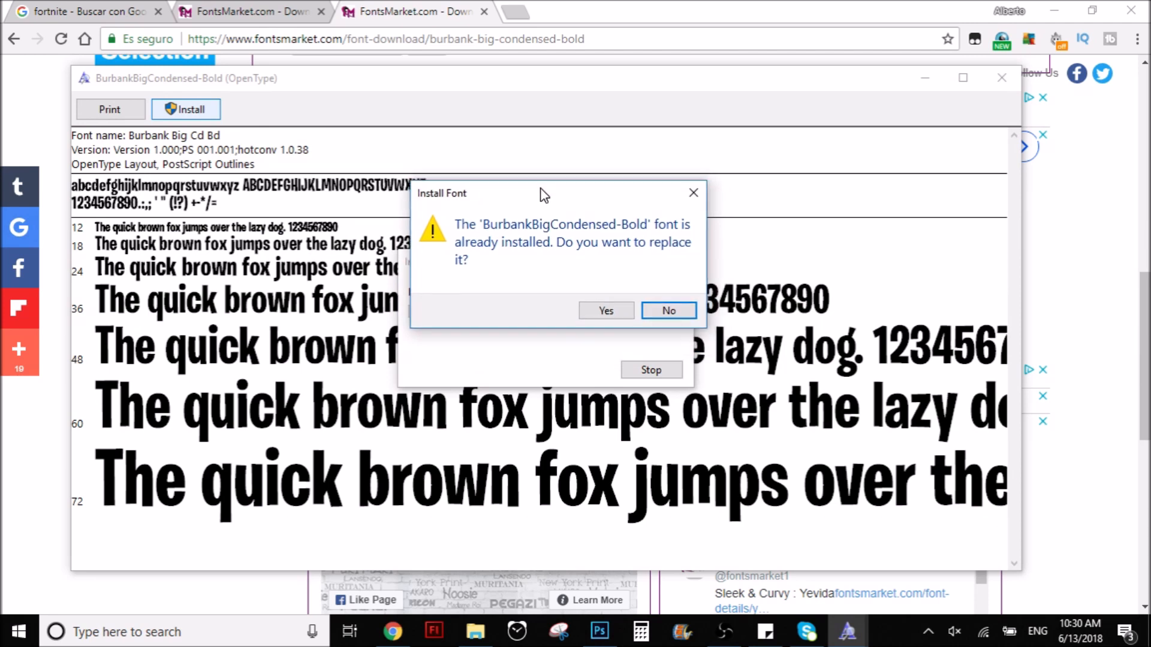
left_click(606, 310)
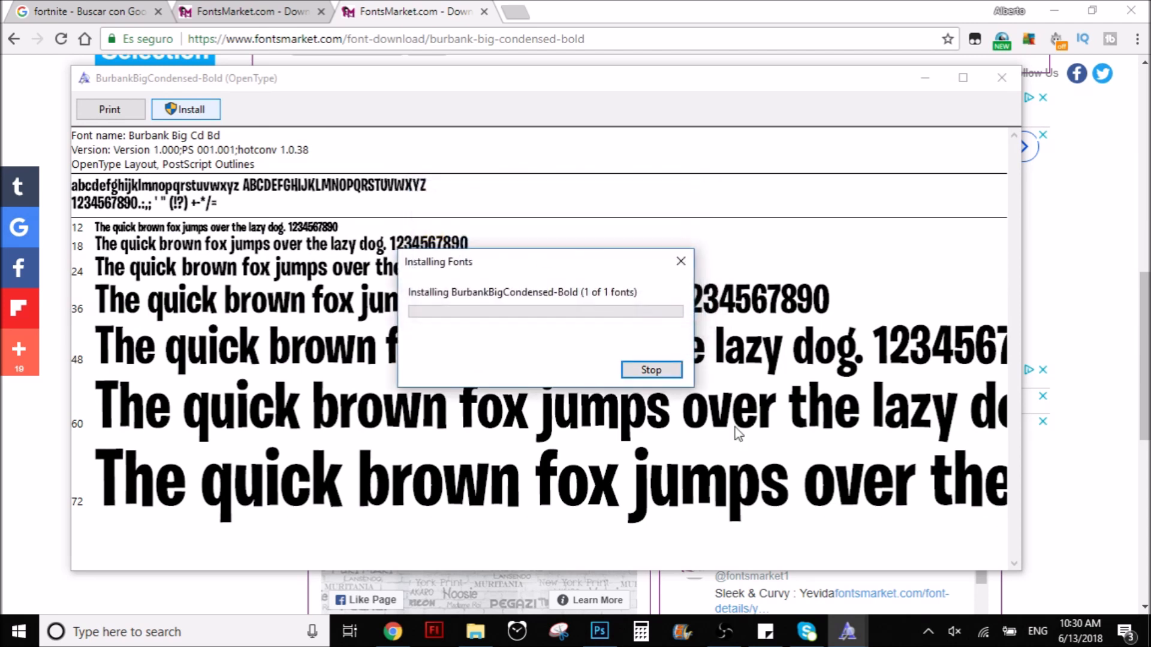
left_click(599, 631)
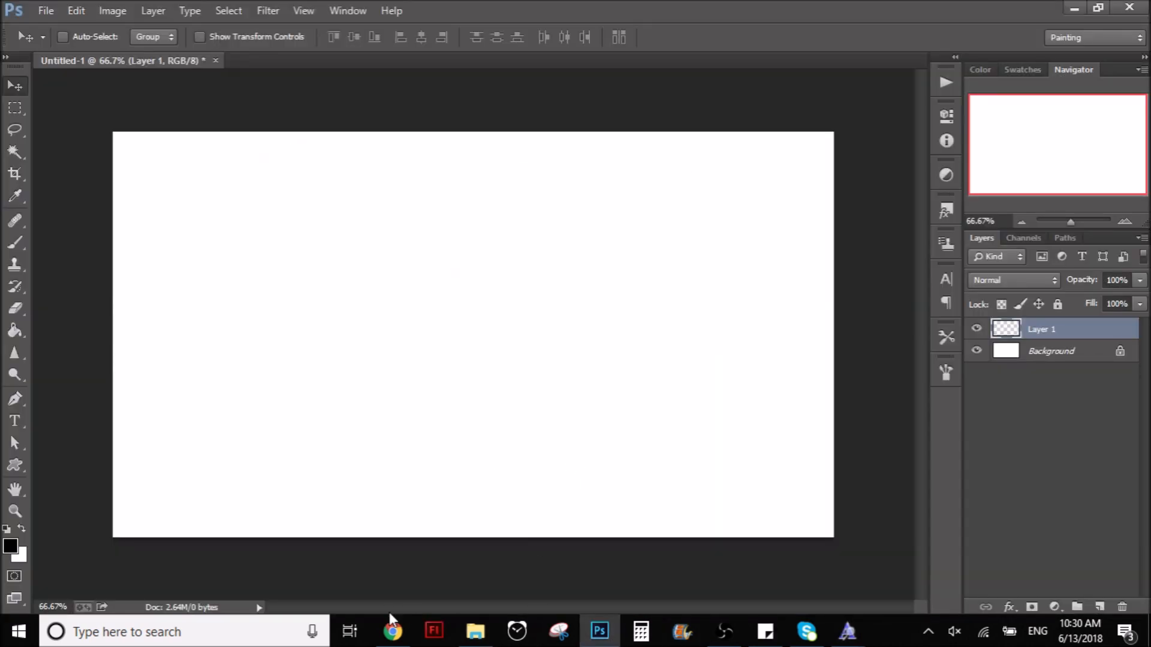
Confirm the font is installed and select the Type tool with Burbank Big Condensed at 72 pt
left_click(388, 631)
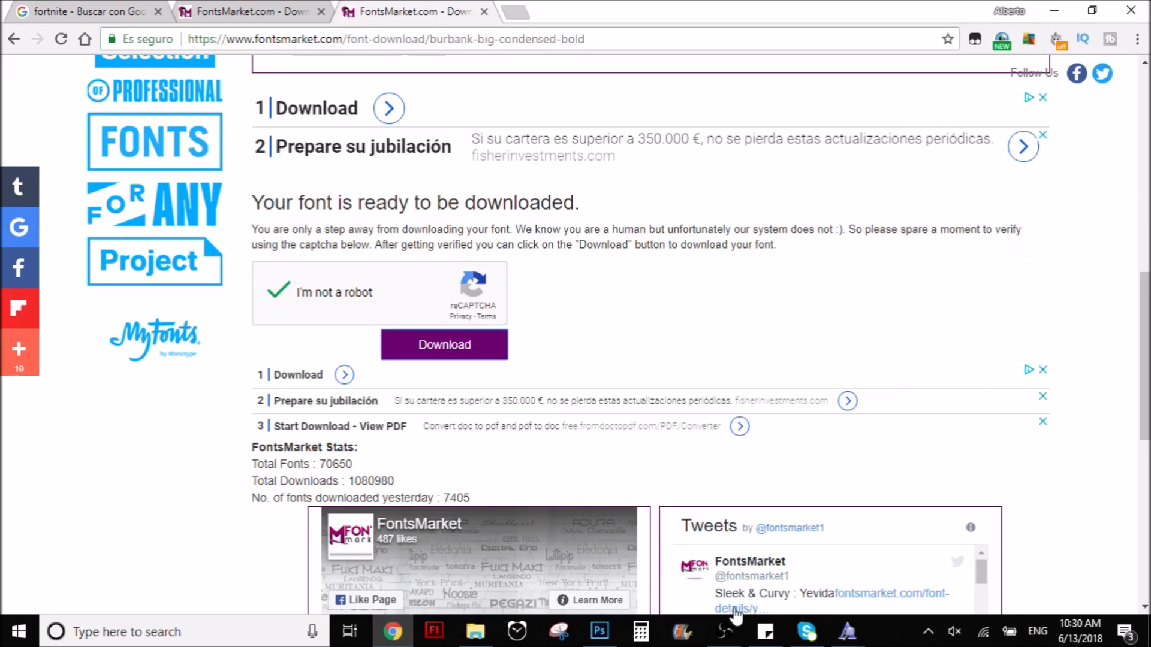
mouse_move(747, 630)
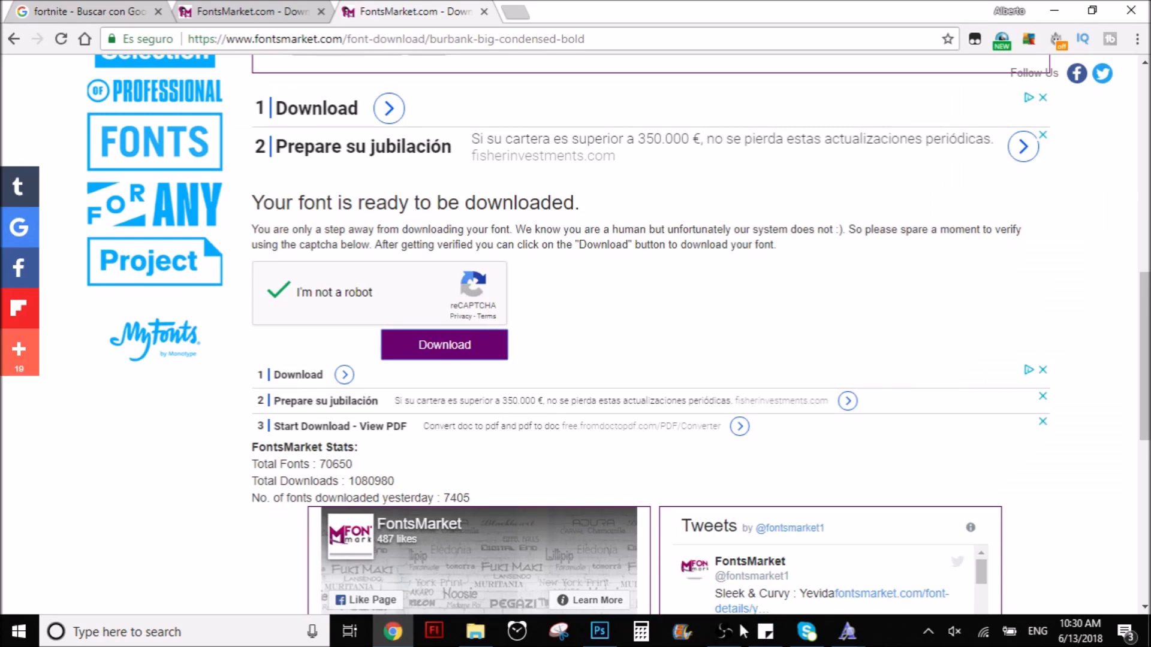
left_click(444, 345)
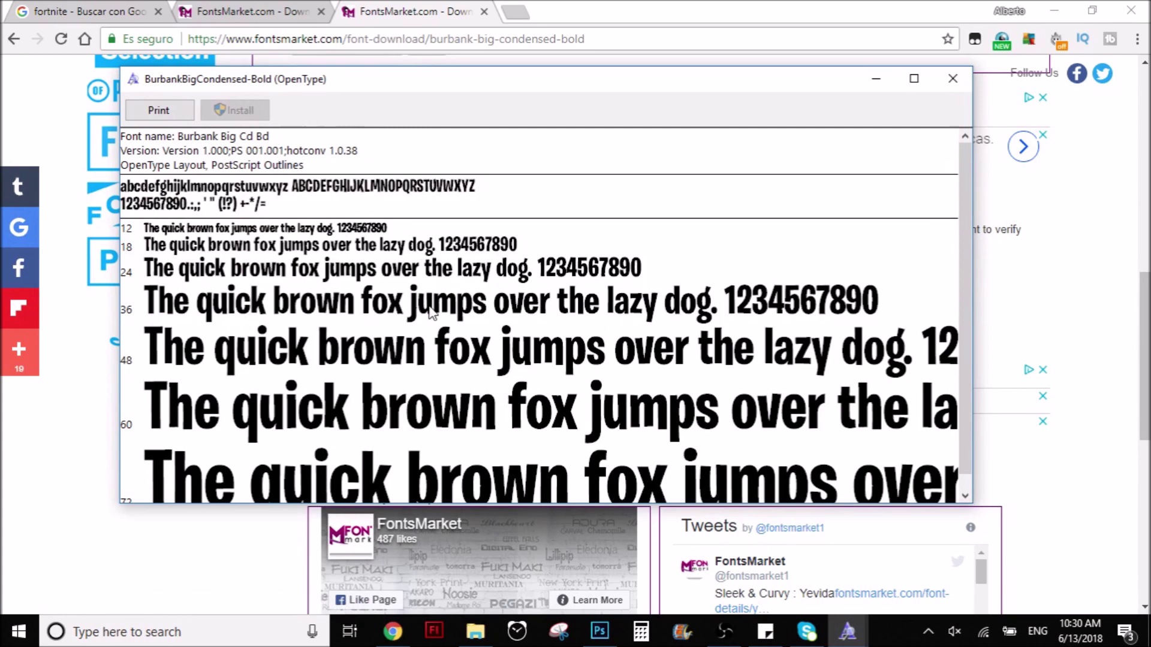
mouse_move(460, 326)
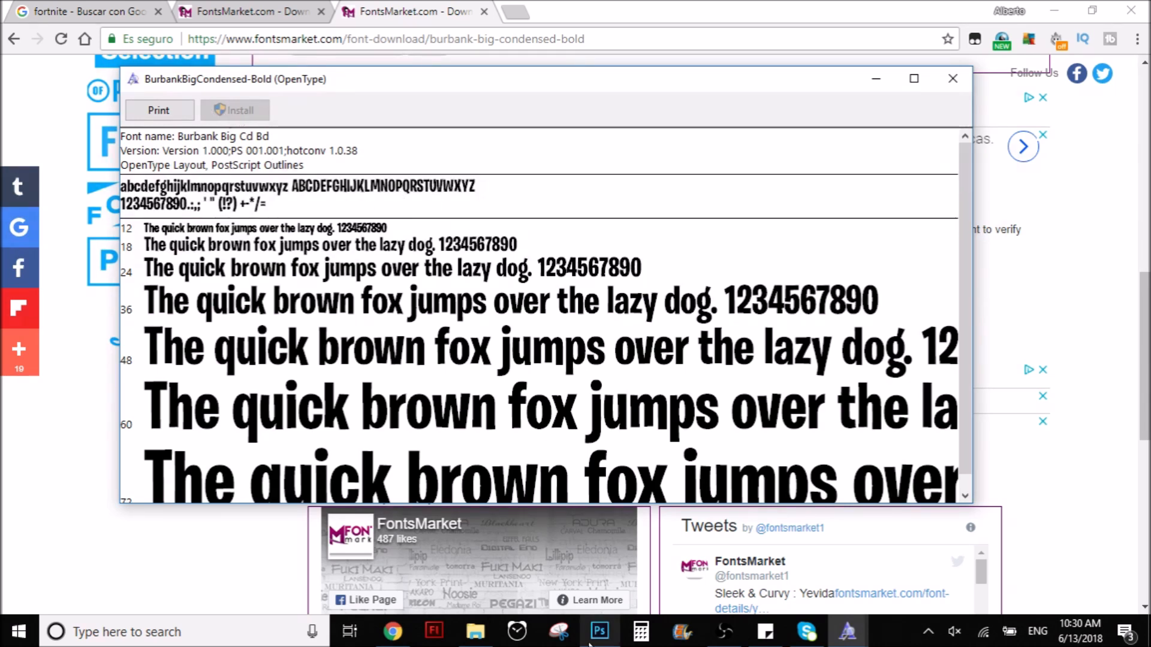
left_click(601, 646)
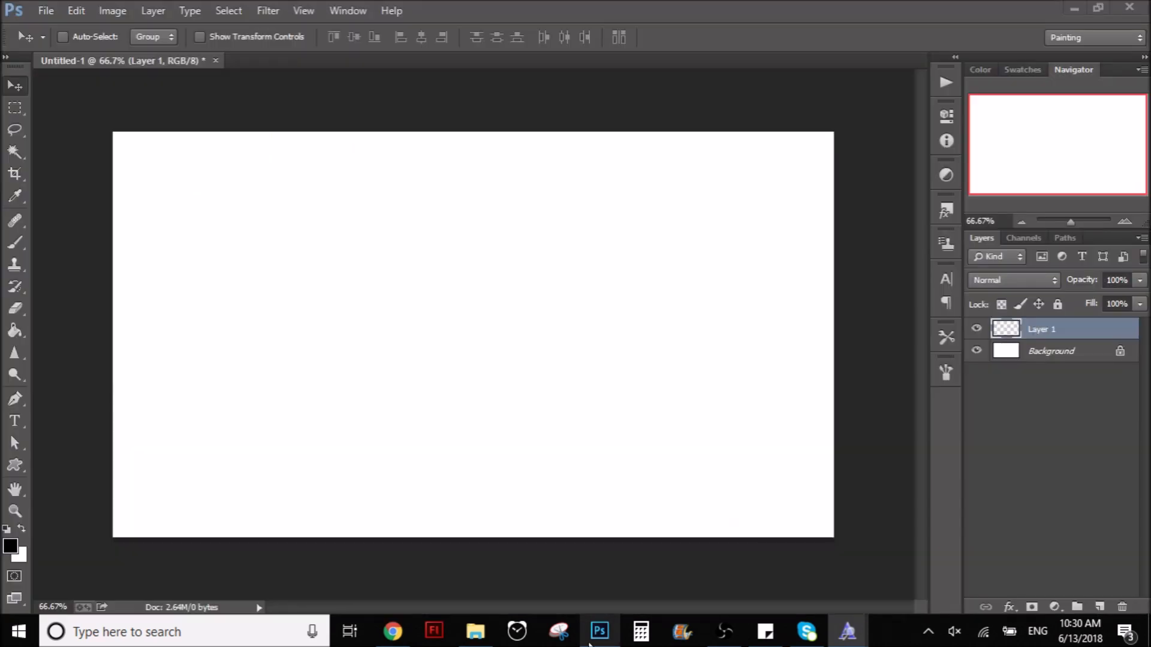
left_click(12, 420)
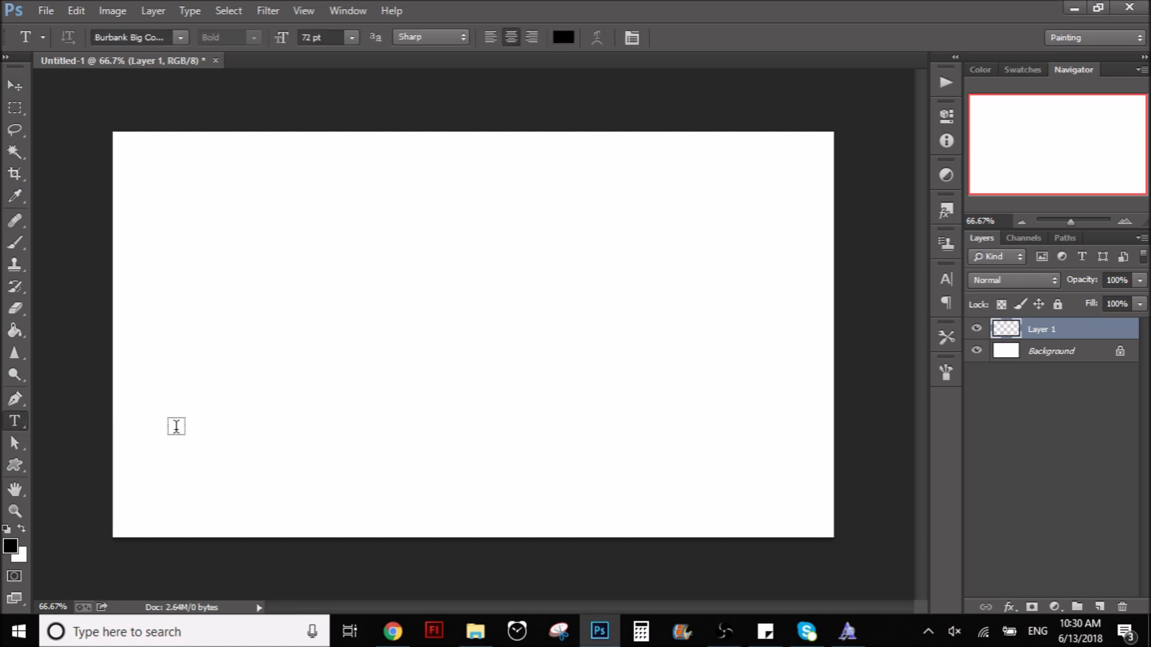
mouse_move(253, 376)
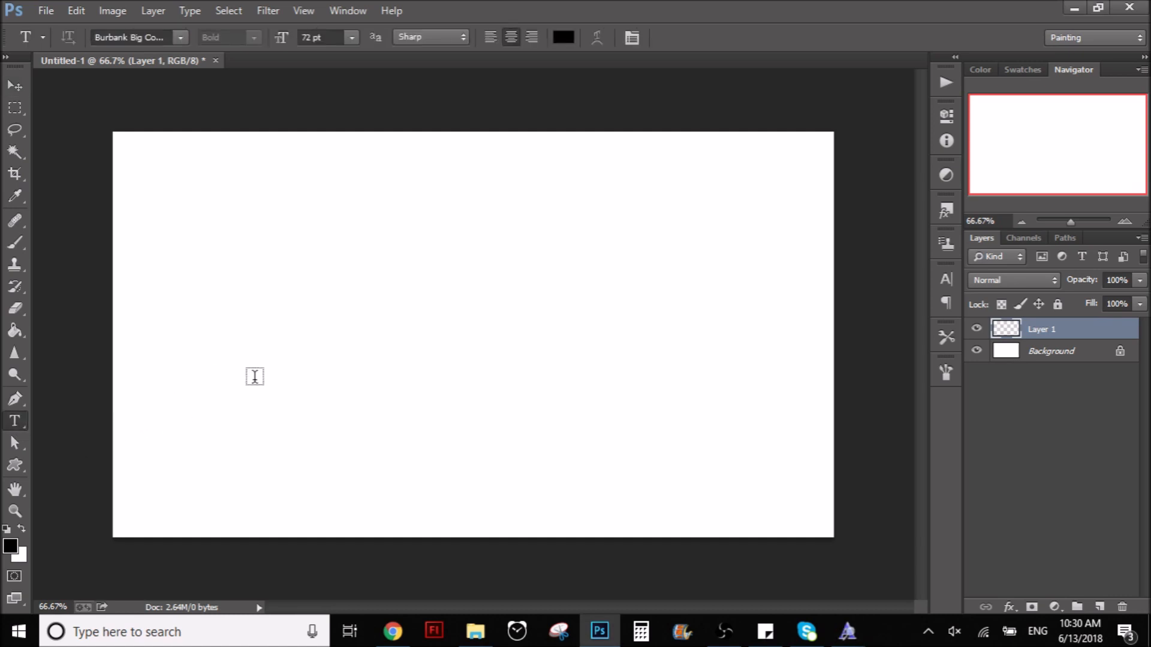
left_click(398, 630)
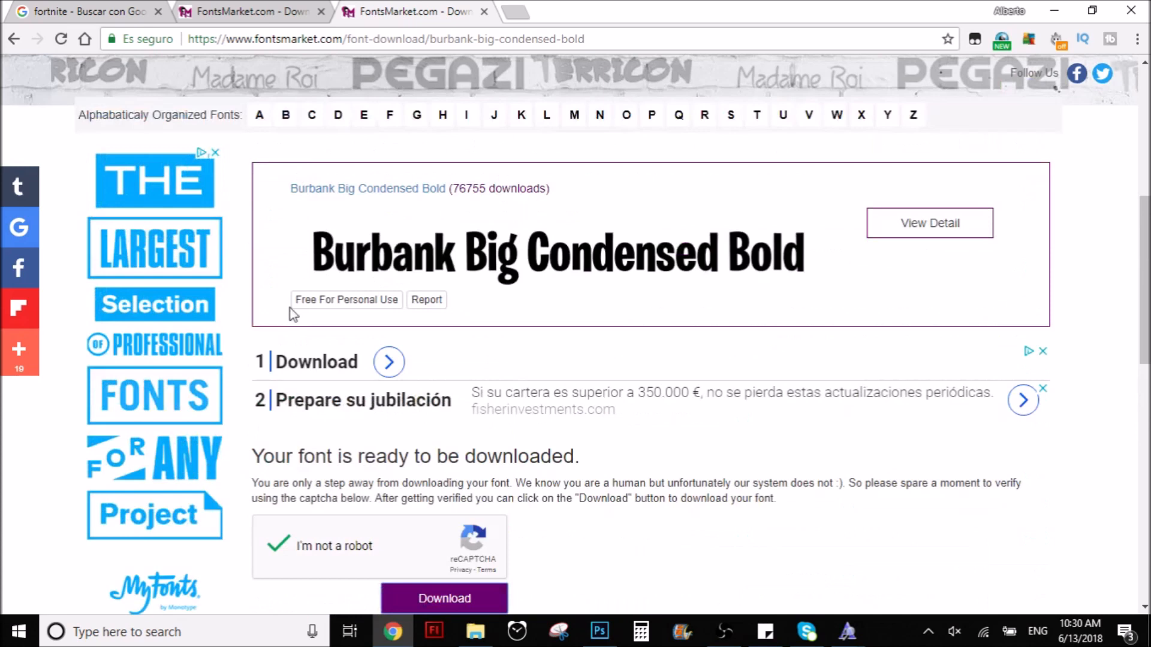
left_click(600, 631)
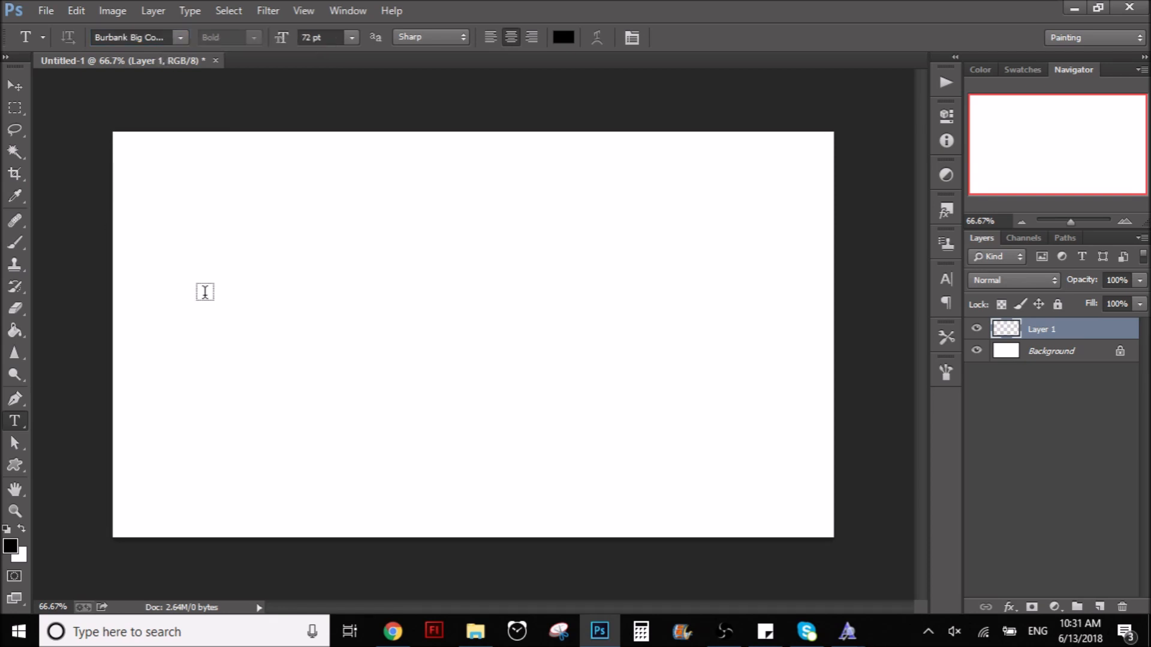
Type FORTNITE above TUBITUS in Burbank text on the canvas's left side
left_click(271, 338)
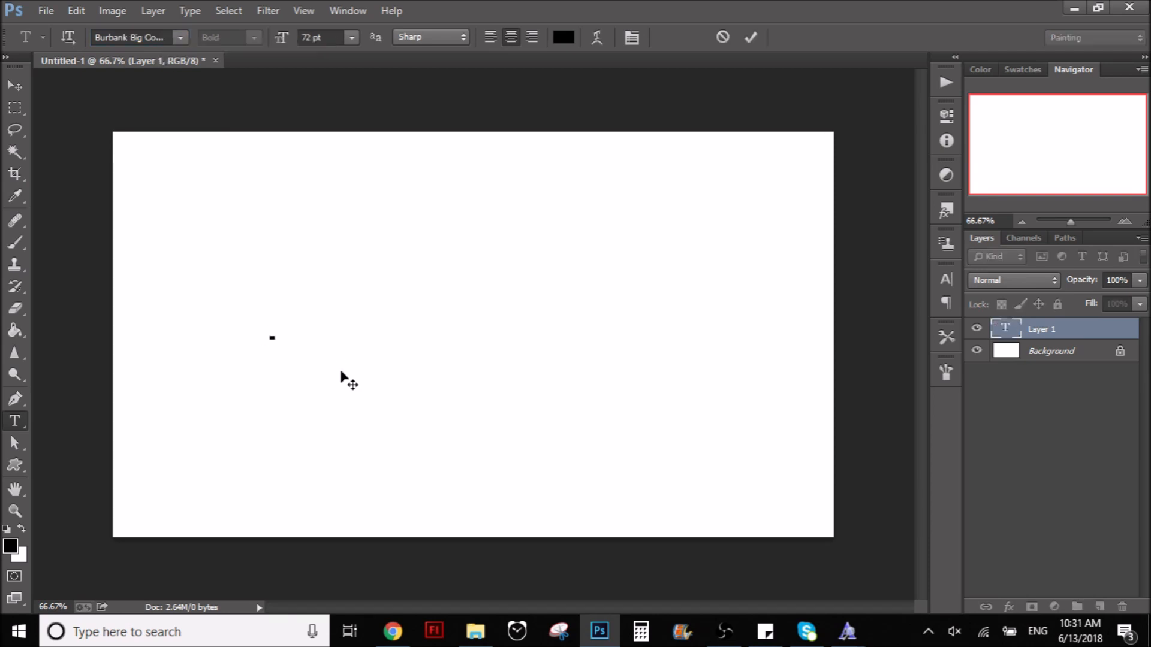
type("FORTNITE")
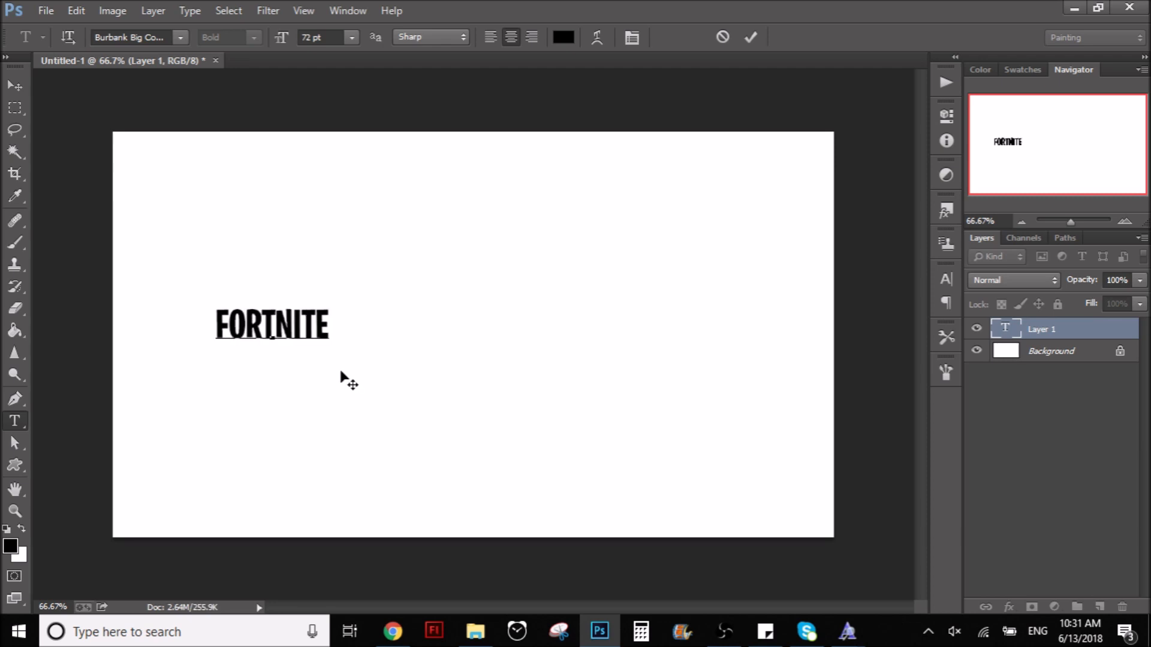
type("TU")
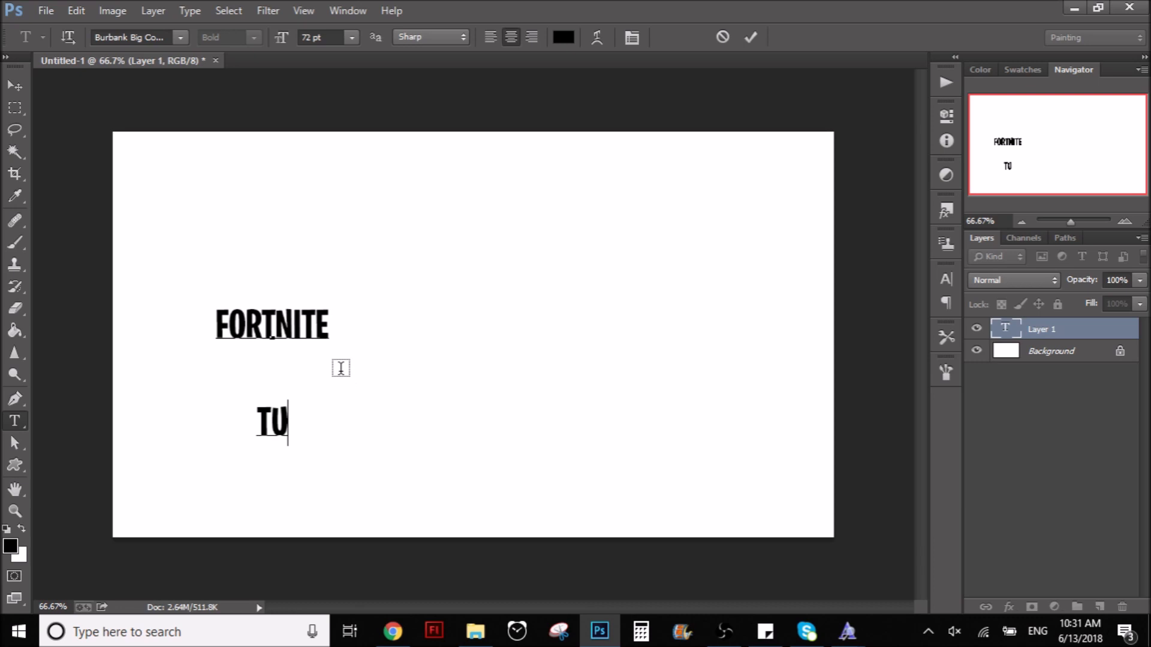
type("BIR")
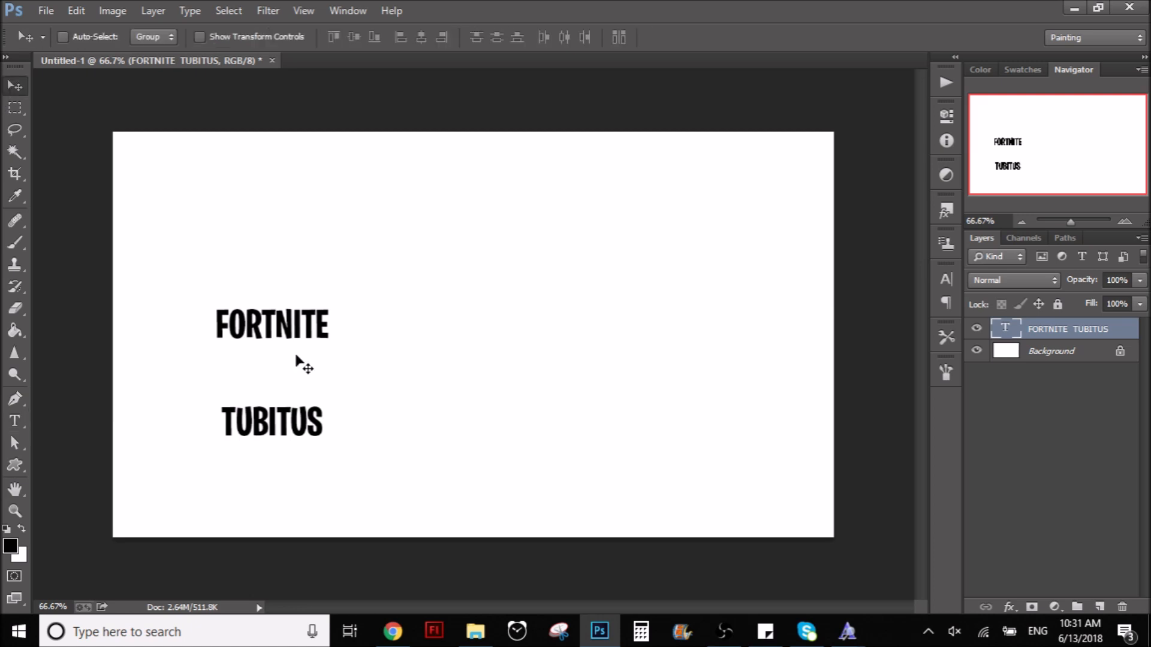
left_click(12, 420)
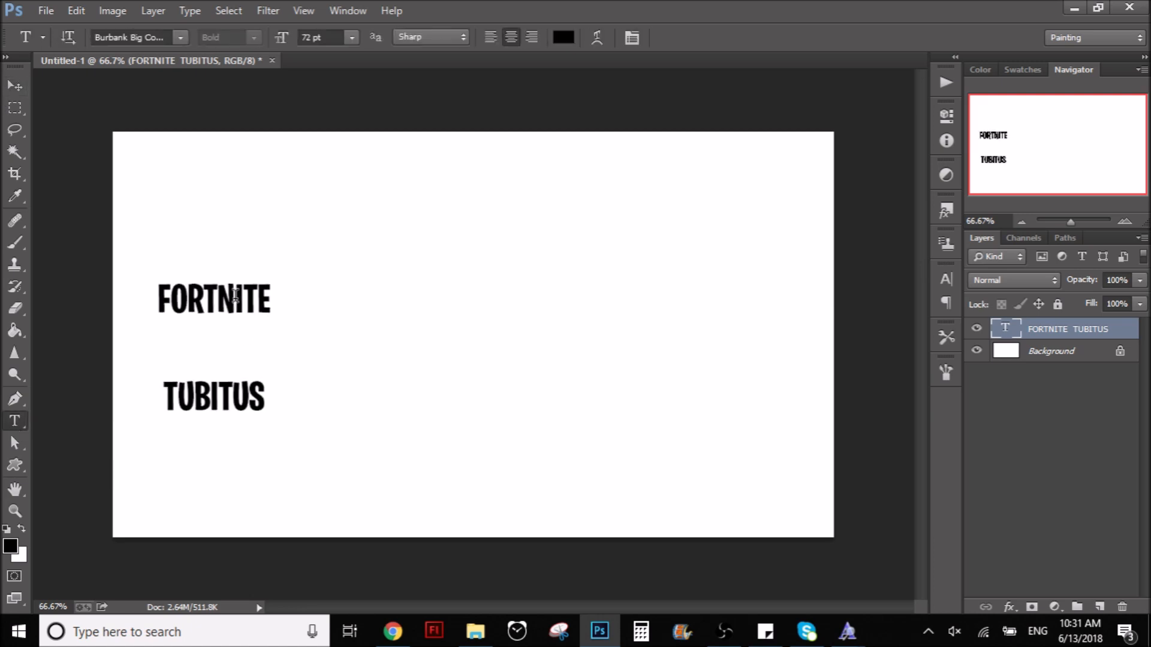
mouse_move(342, 313)
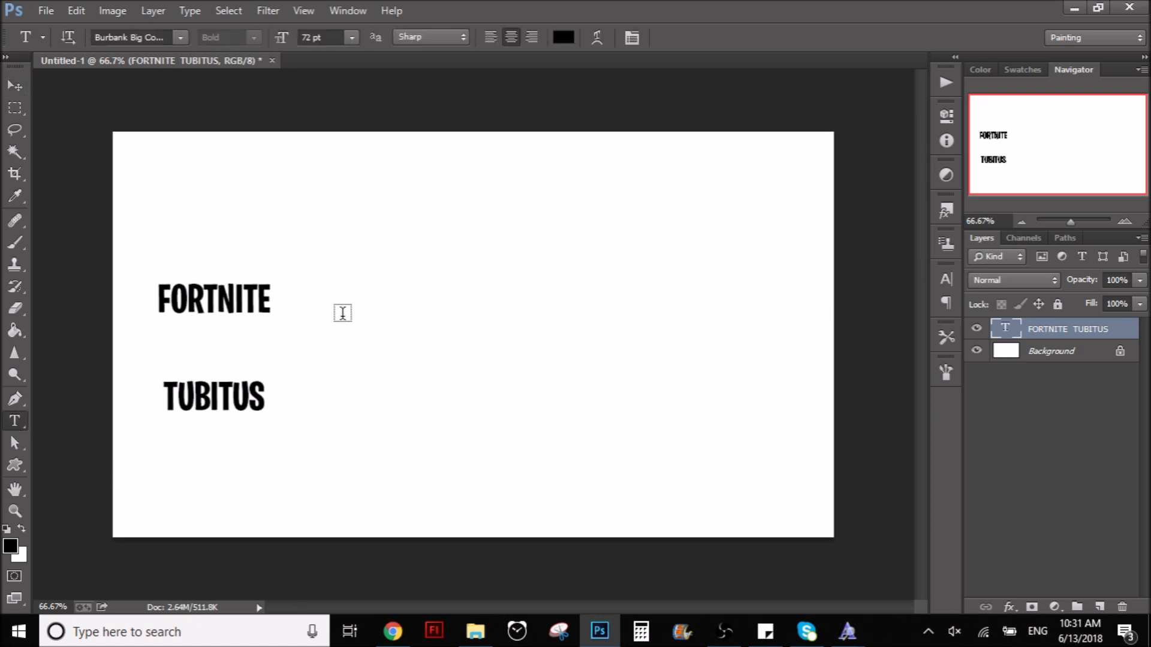
mouse_move(332, 289)
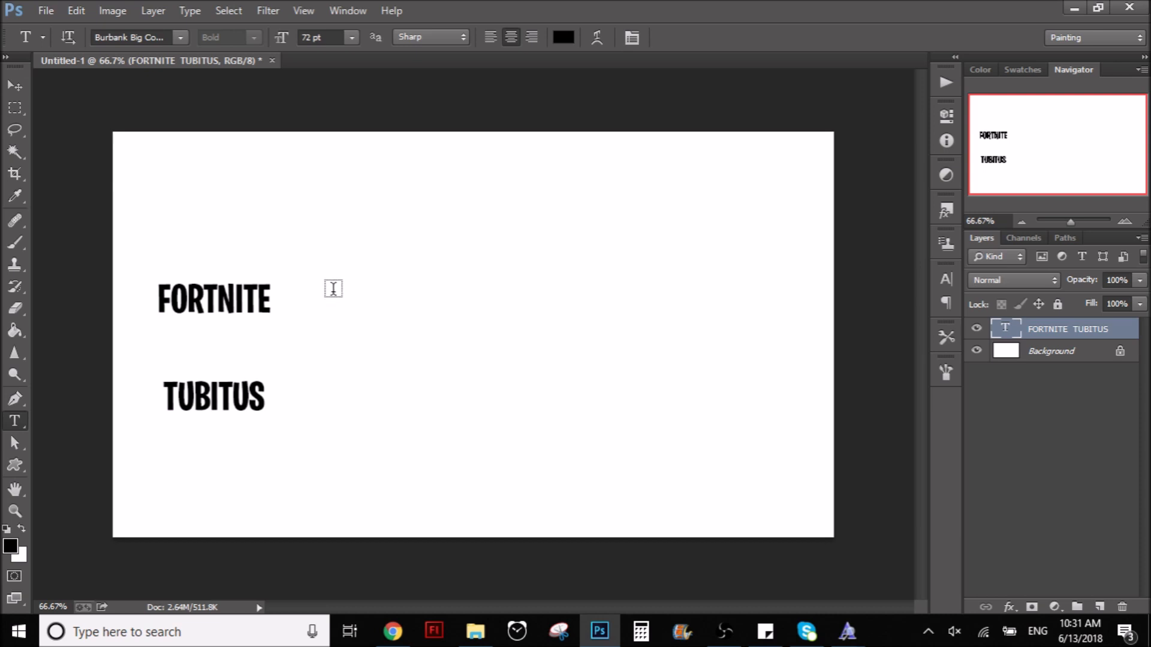
mouse_move(331, 343)
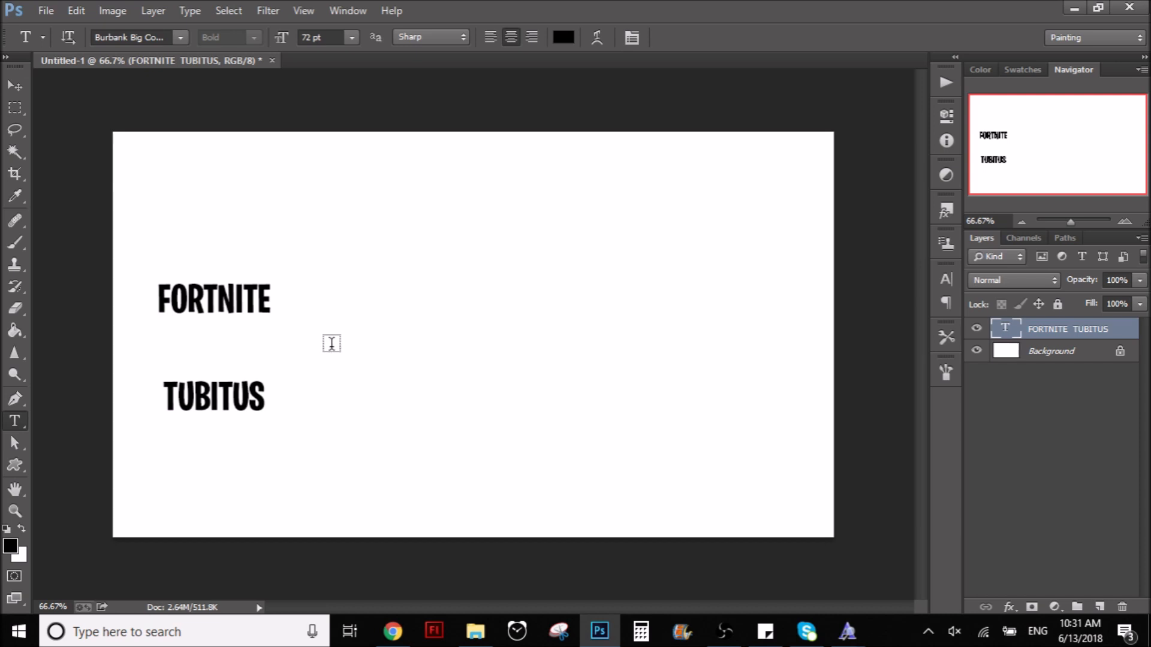
mouse_move(300, 332)
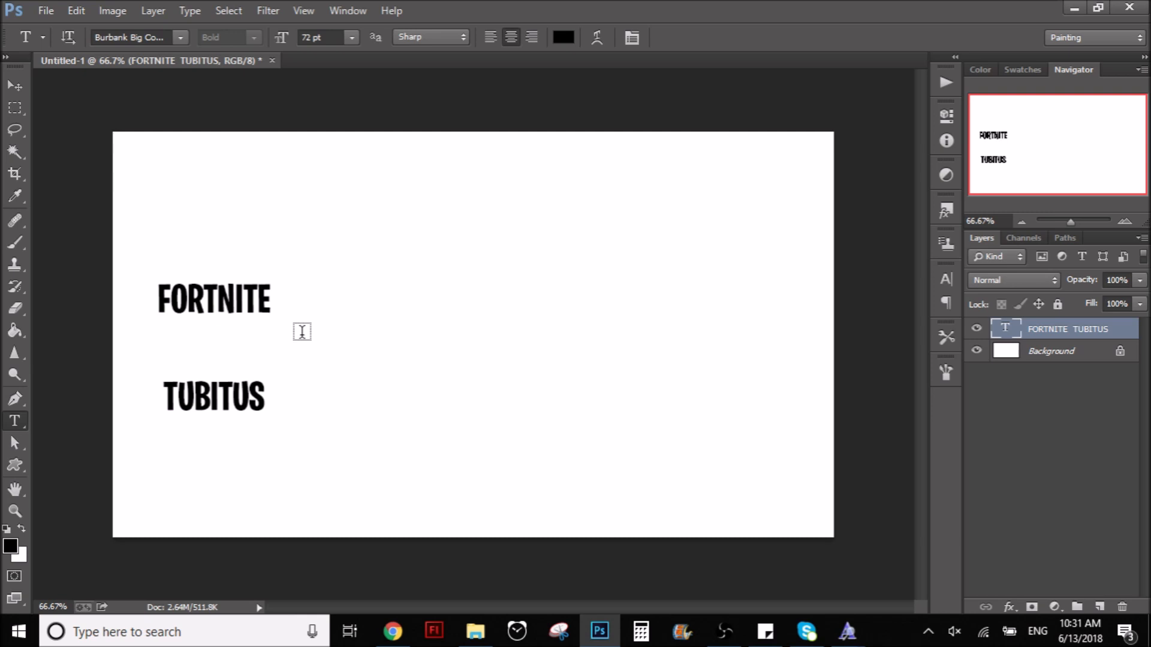
mouse_move(391, 329)
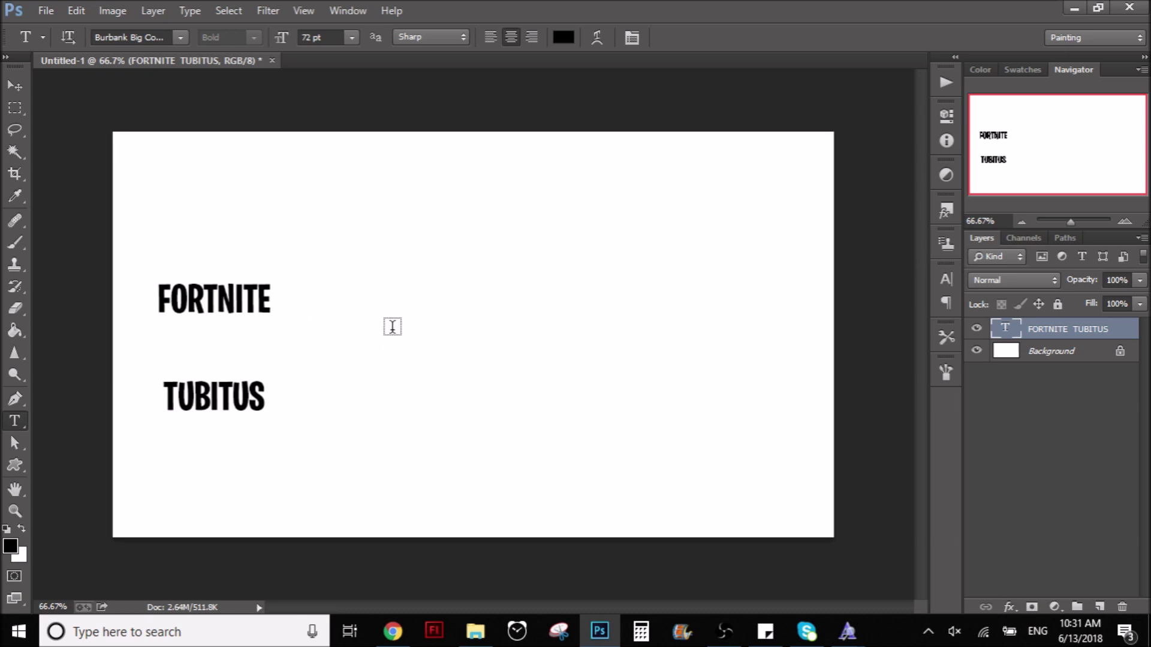
mouse_move(391, 304)
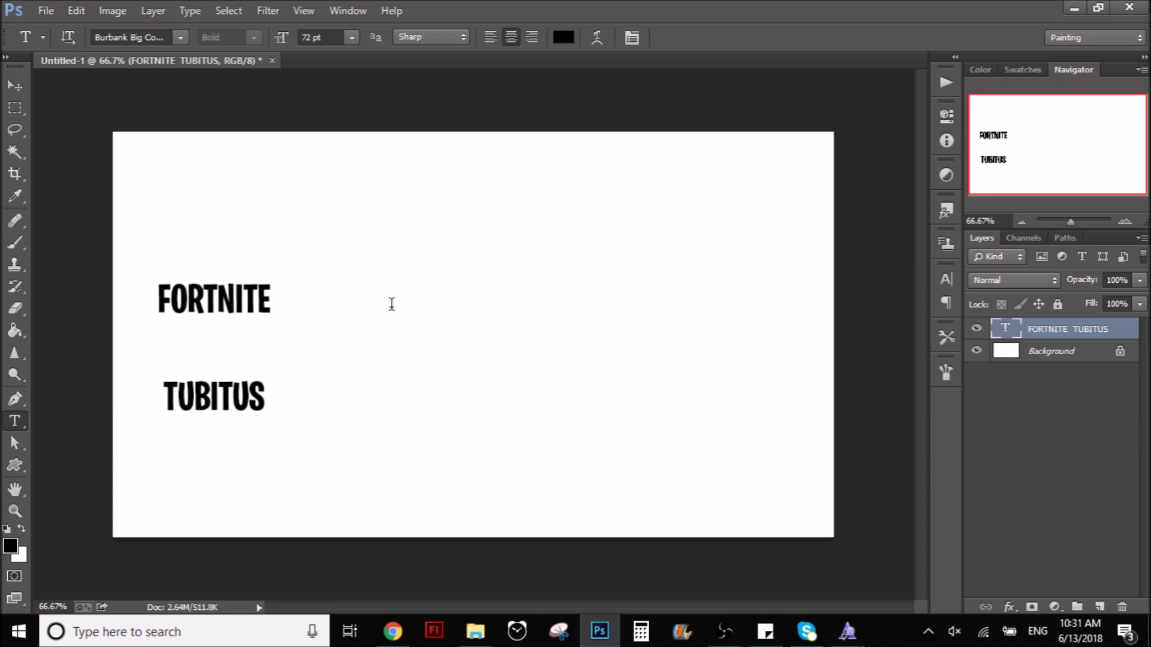
Type 'Tubitus' as a new text layer and scale it up into a large title
type("T")
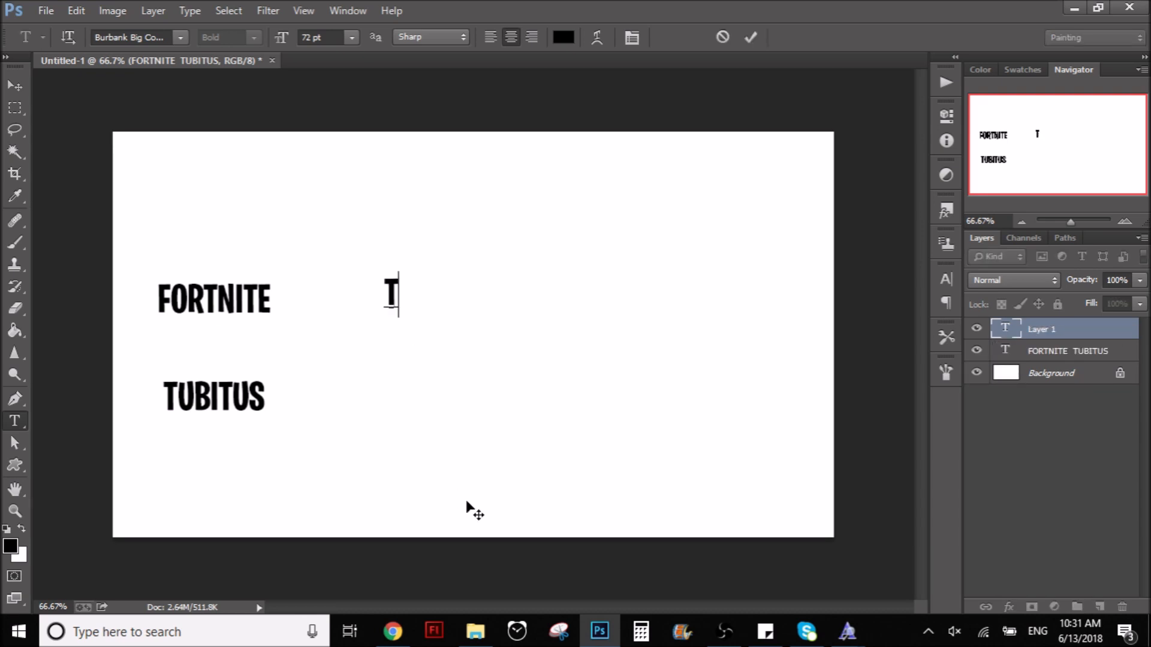
type("ubitus")
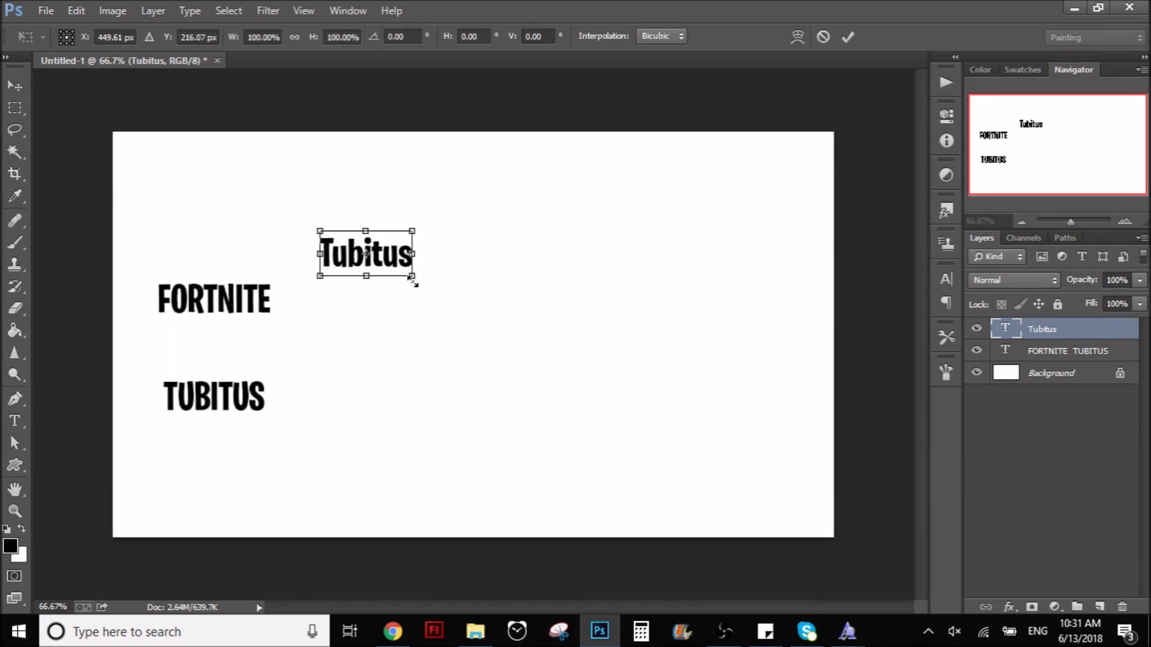
left_click_drag(415, 281, 650, 394)
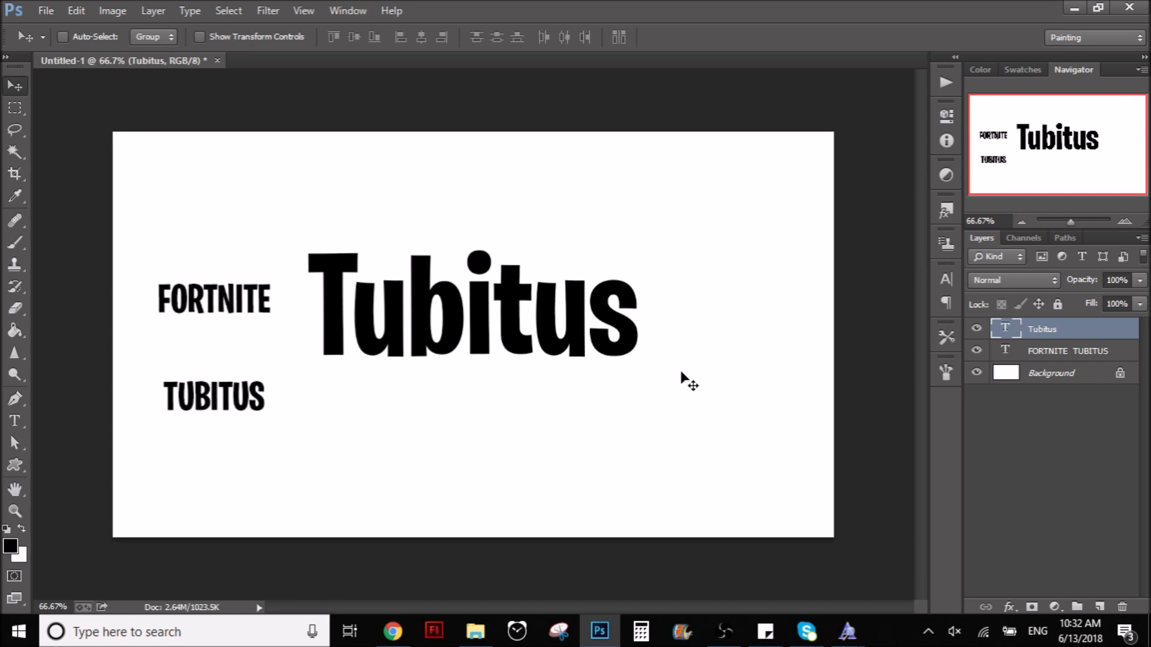
mouse_move(723, 502)
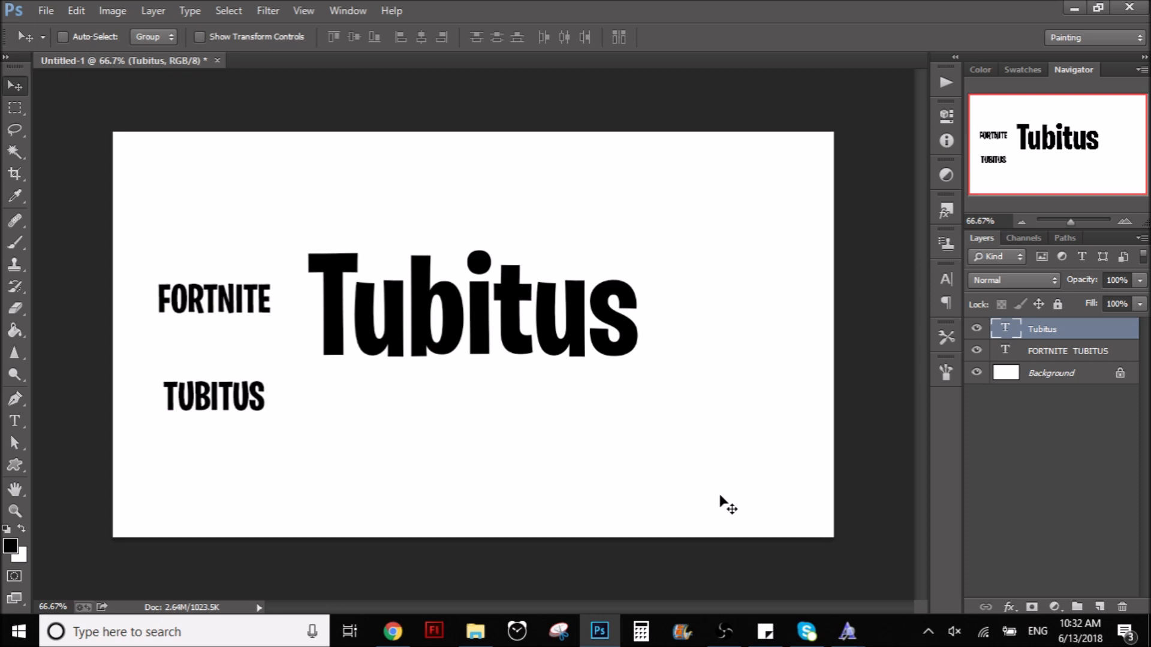